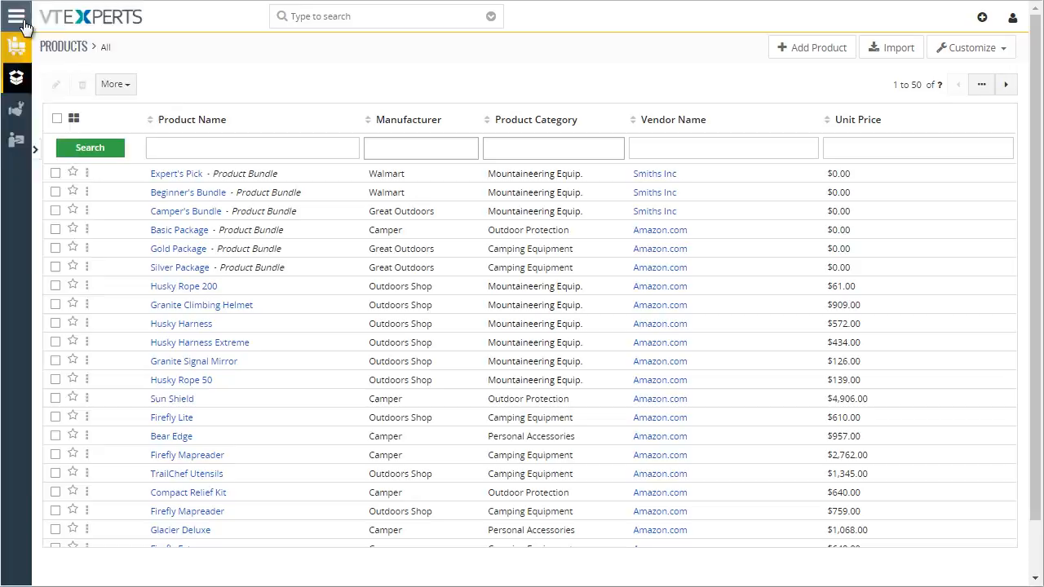
Create a new sales order from Sales > Sales Orders and launch Item Lookup under Item Details.
{"action": "left_click", "coordinate": [16, 15]}
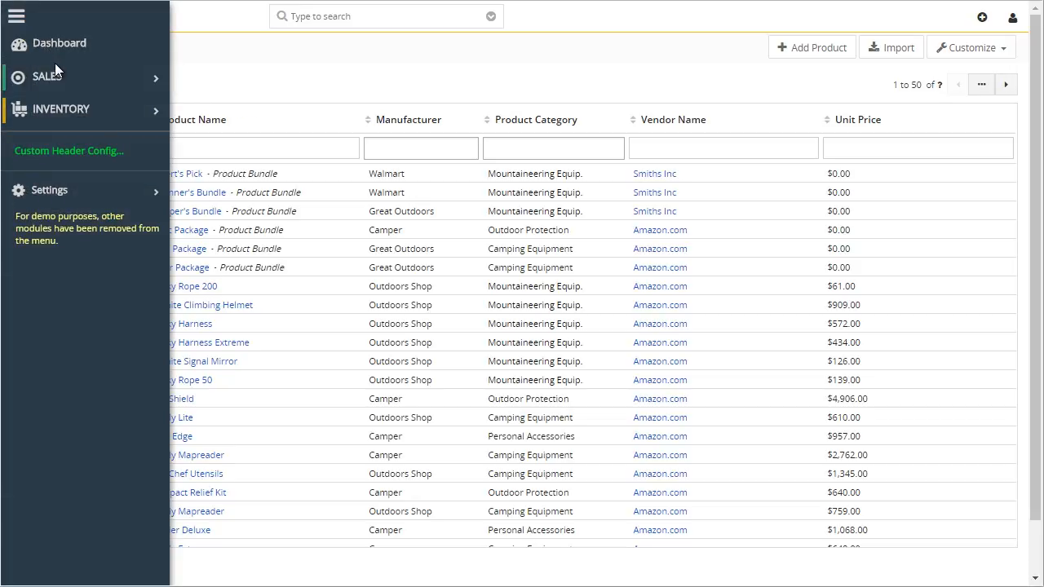
{"action": "left_click", "coordinate": [48, 76]}
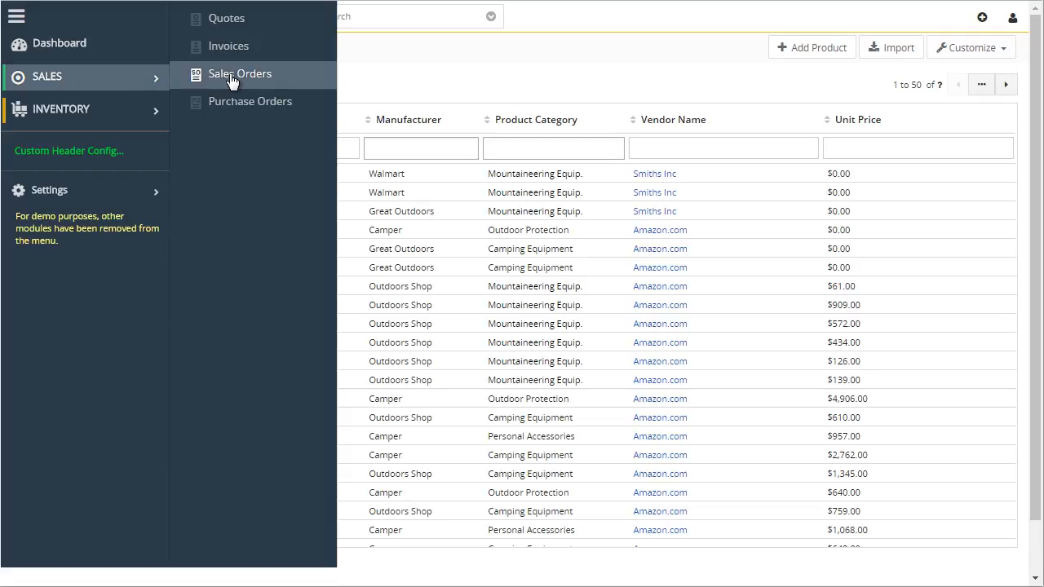
{"action": "left_click", "coordinate": [238, 73]}
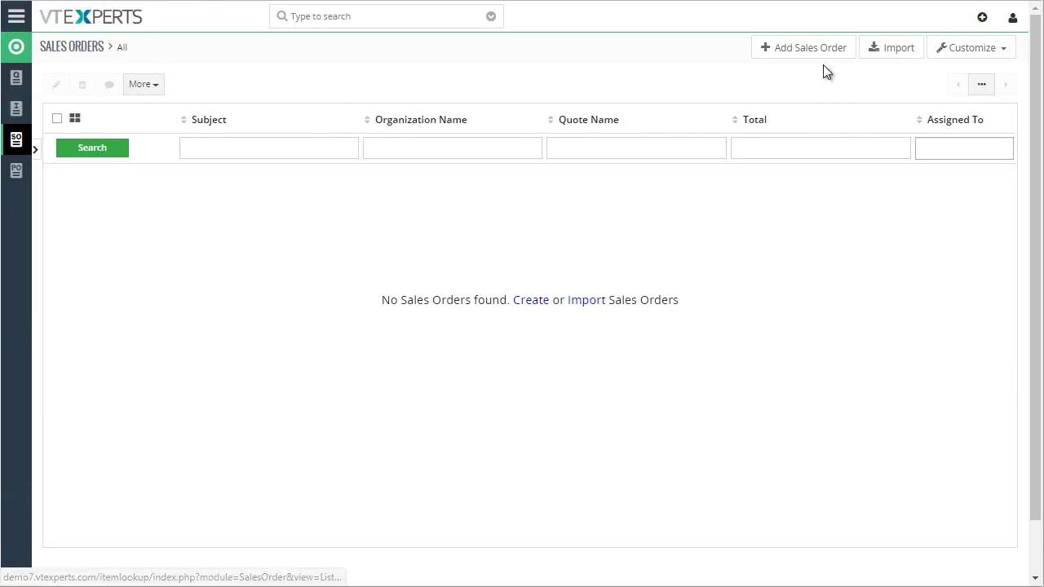
{"action": "left_click", "coordinate": [803, 46]}
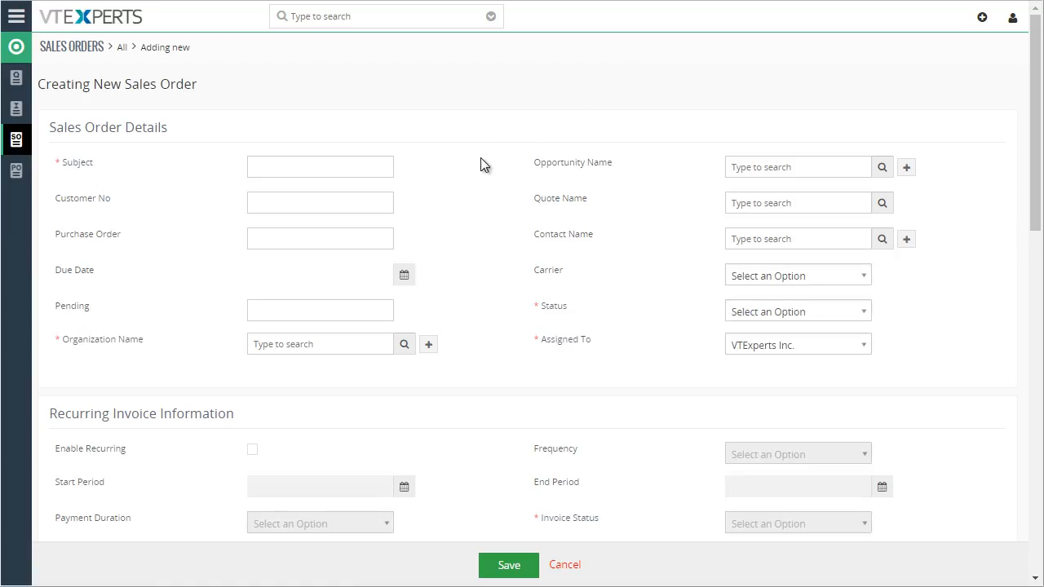
{"action": "scroll", "scroll_direction": "down", "scroll_amount": 3}
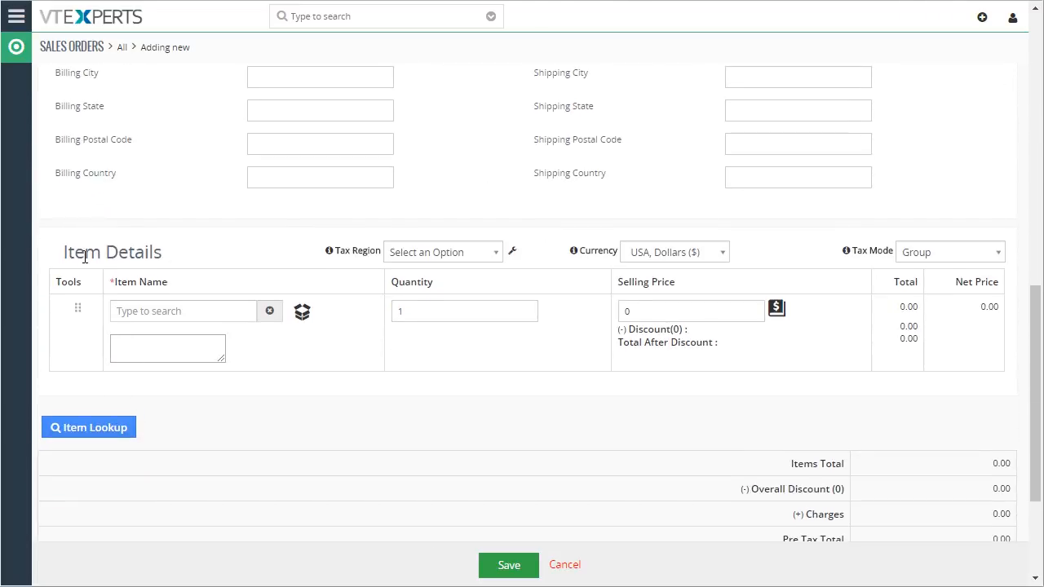
{"action": "mouse_move", "coordinate": [88, 427]}
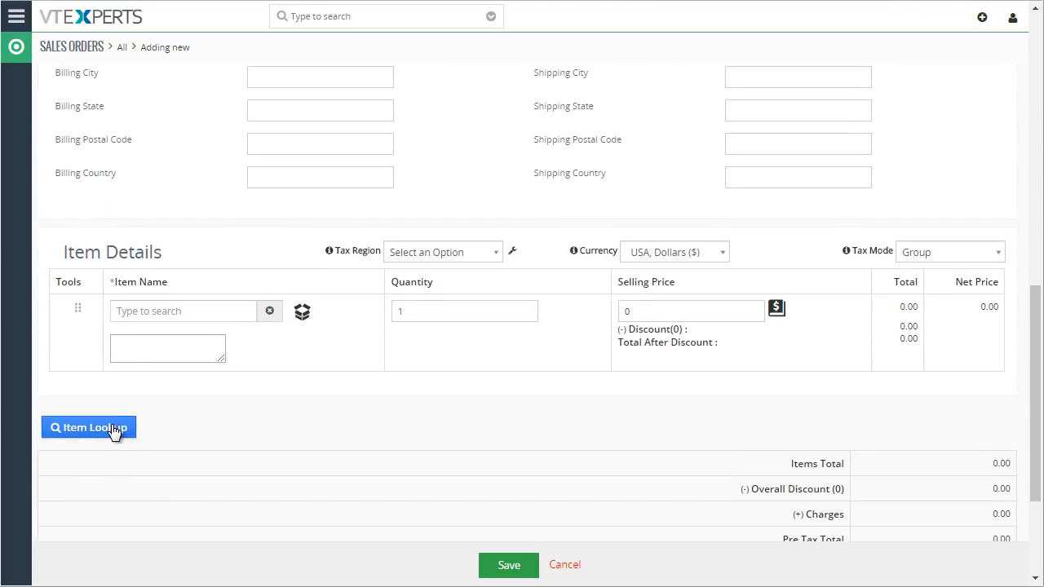
{"action": "left_click", "coordinate": [88, 427]}
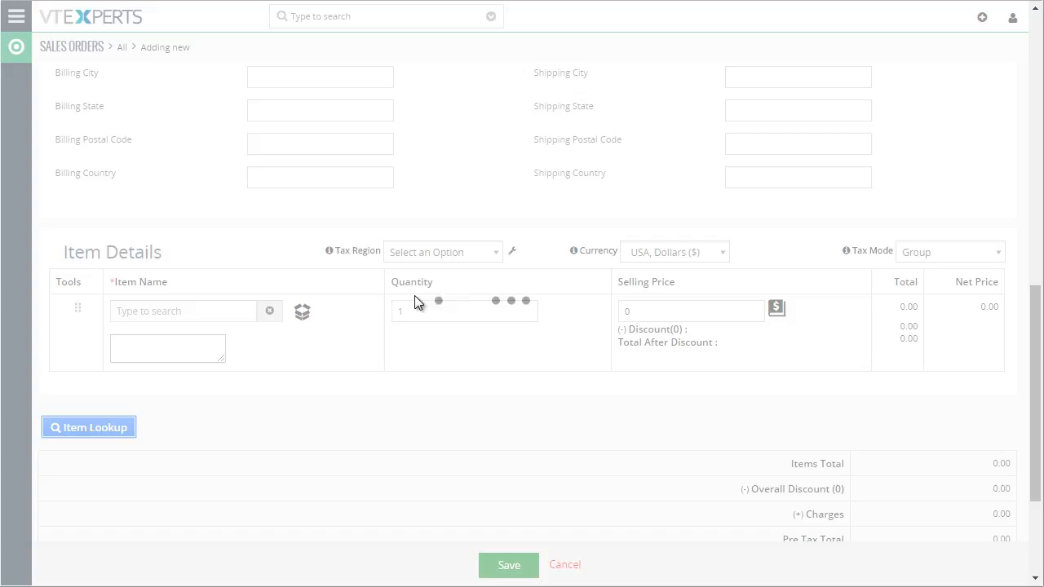
Filter the lookup to Camping Equipment products of type Cooking Gear, leaving 17 items.
{"action": "left_click", "coordinate": [88, 426]}
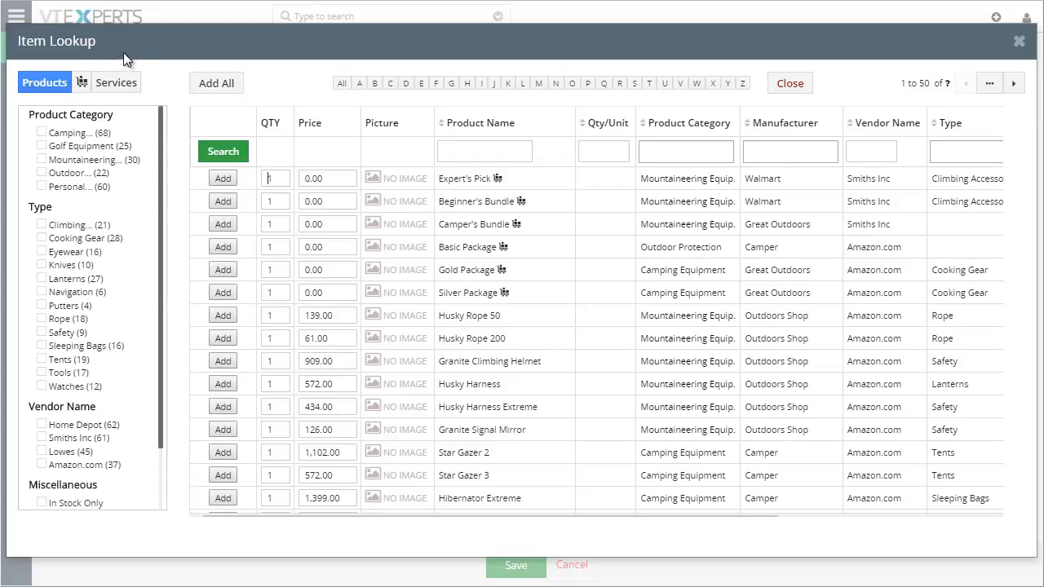
{"action": "mouse_move", "coordinate": [179, 202]}
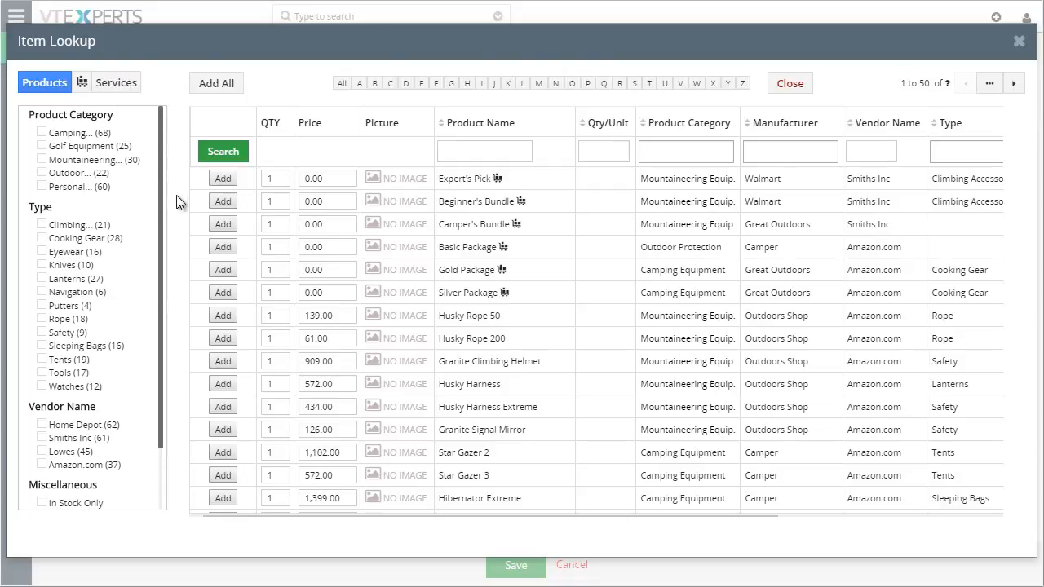
{"action": "mouse_move", "coordinate": [163, 208]}
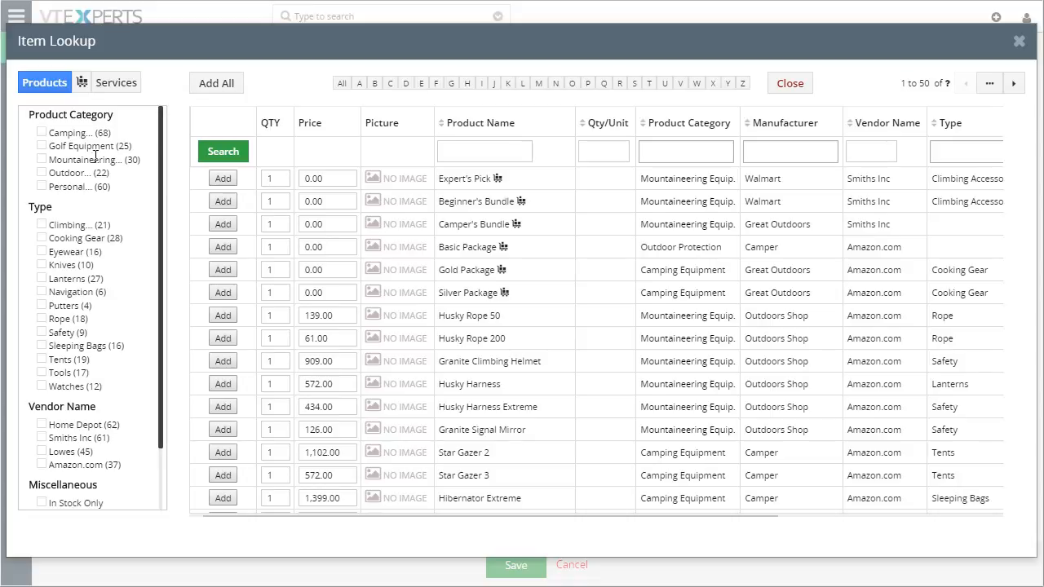
{"action": "left_click", "coordinate": [42, 132]}
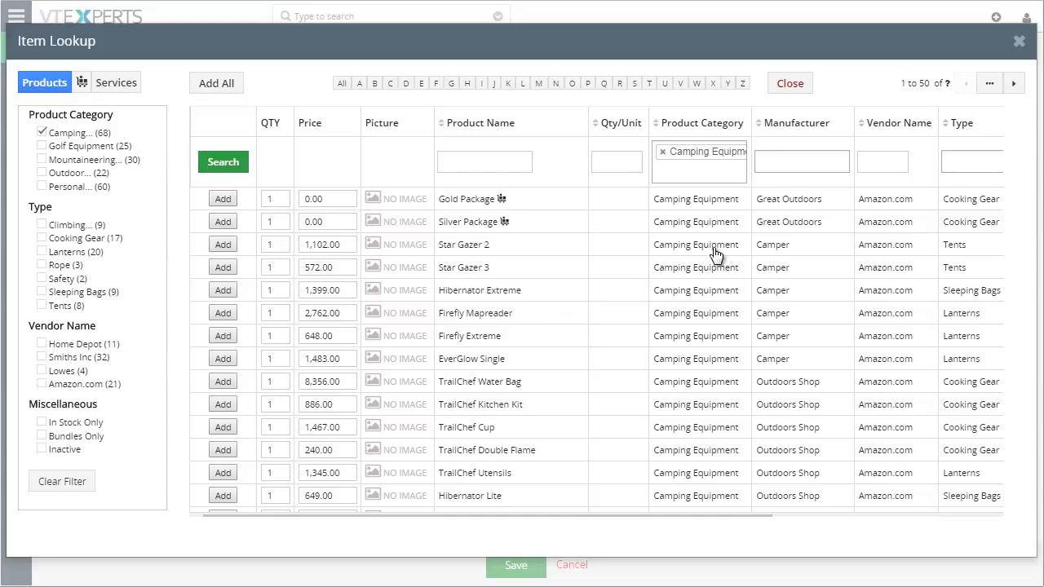
{"action": "mouse_move", "coordinate": [412, 260]}
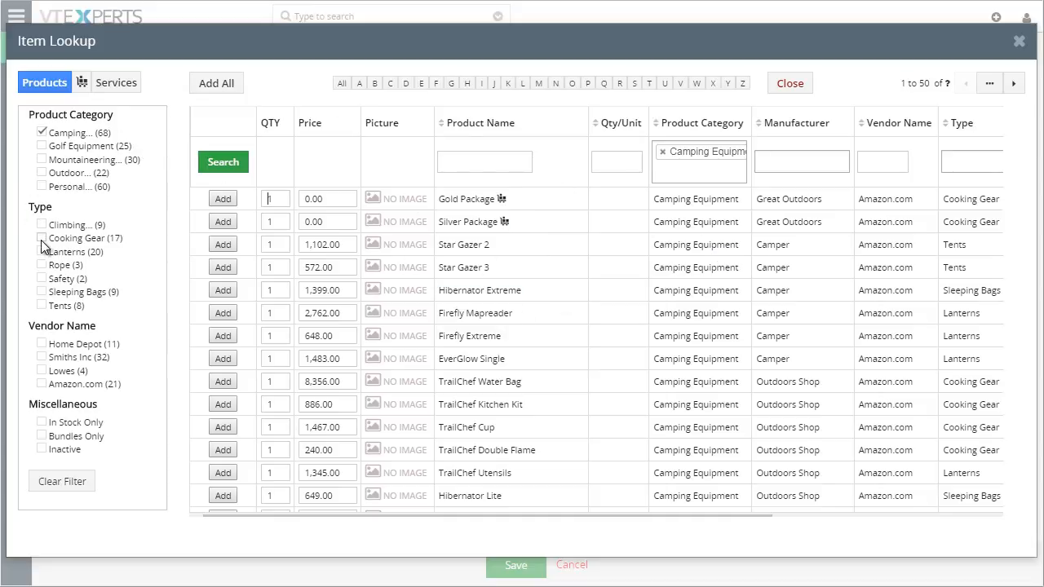
{"action": "left_click", "coordinate": [42, 224]}
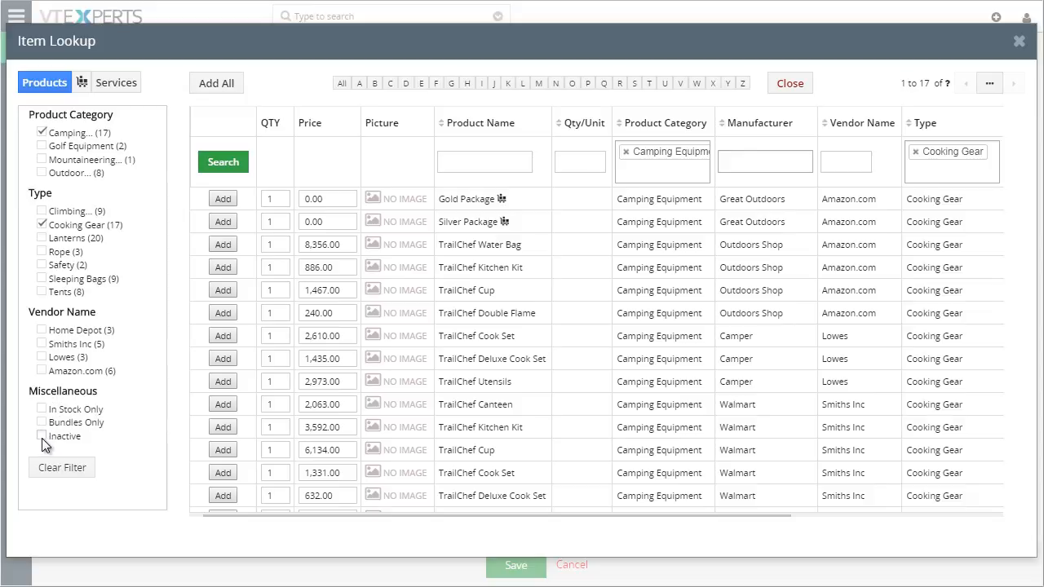
{"action": "mouse_move", "coordinate": [378, 260]}
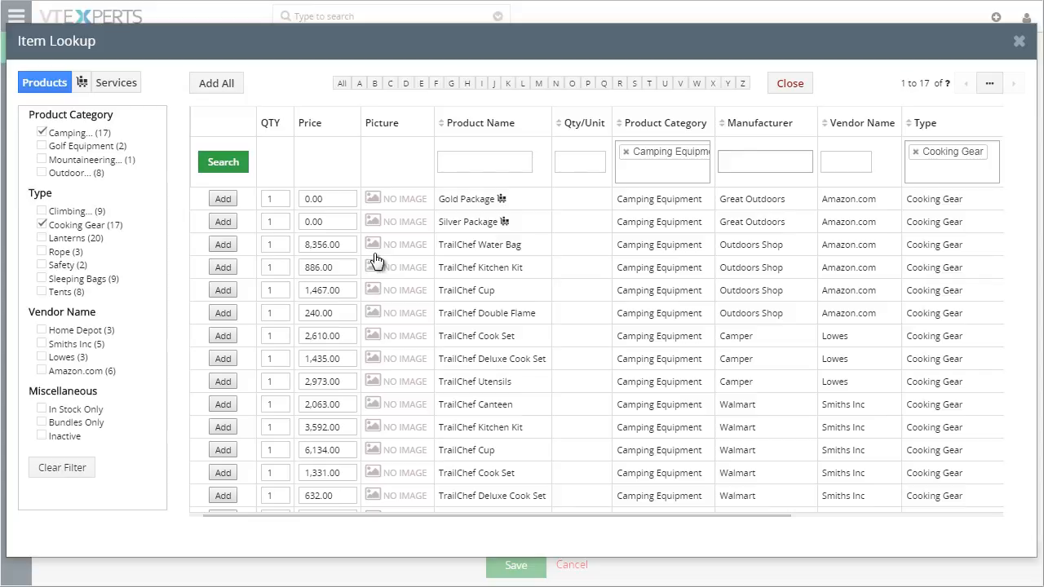
{"action": "mouse_move", "coordinate": [362, 225]}
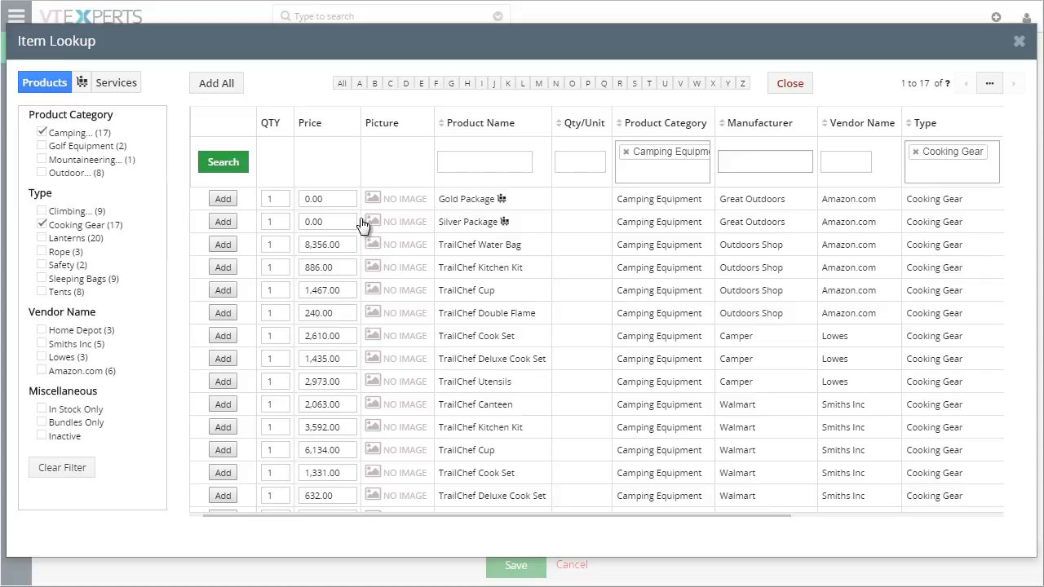
{"action": "mouse_move", "coordinate": [150, 261]}
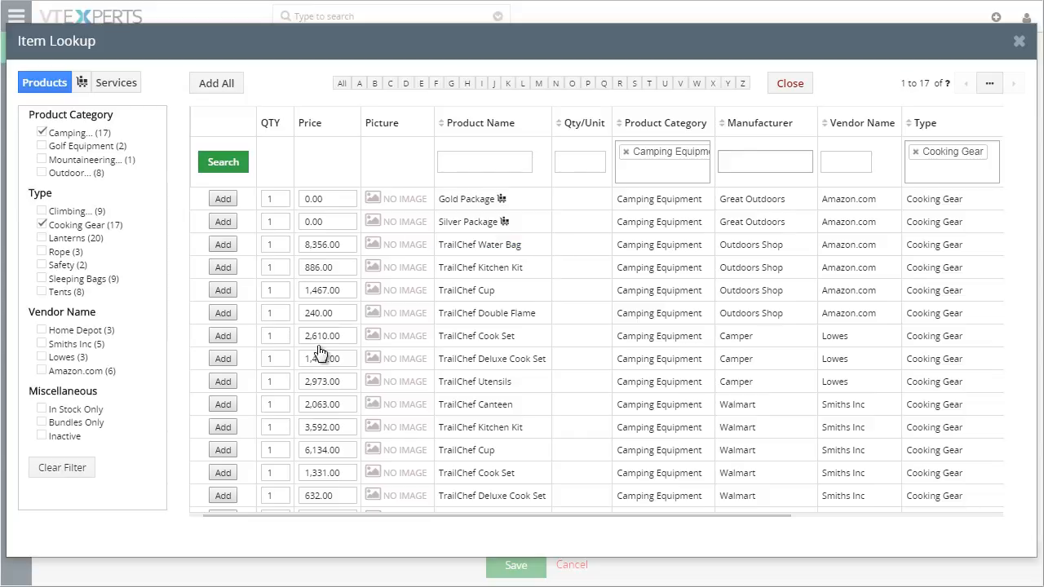
Add TrailChef Canteen, TrailChef Cook Set and two Firefly Extreme, dropping the Water Bag.
{"action": "left_click", "coordinate": [221, 244]}
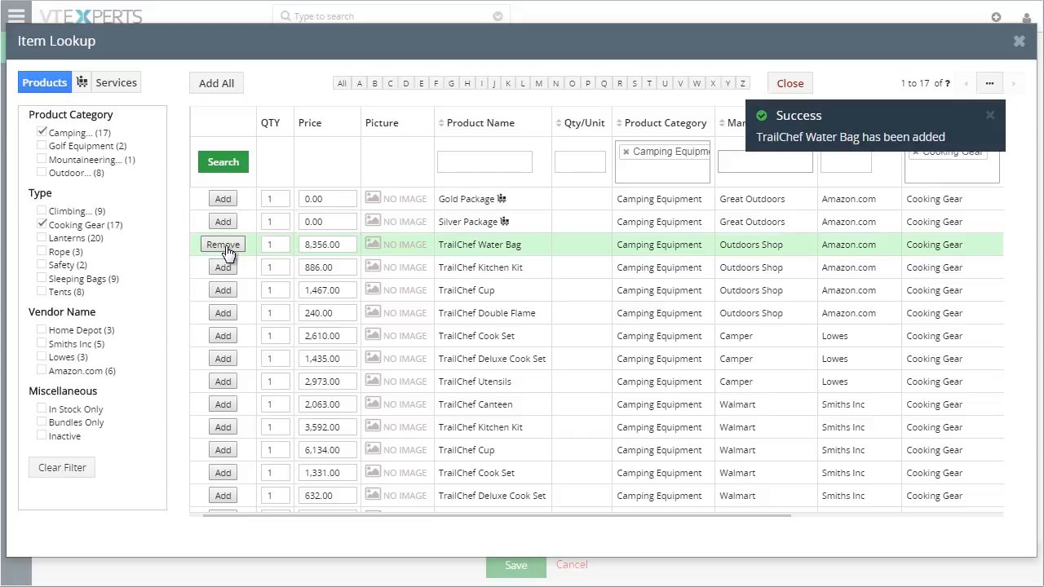
{"action": "left_click", "coordinate": [222, 404]}
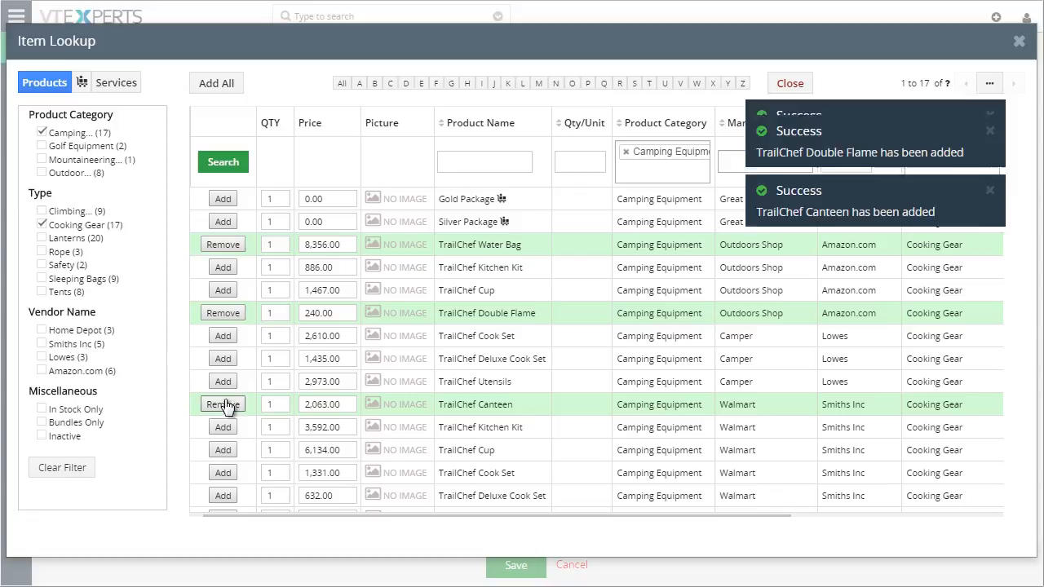
{"action": "left_click", "coordinate": [223, 244]}
{"action": "type", "text": "2"}
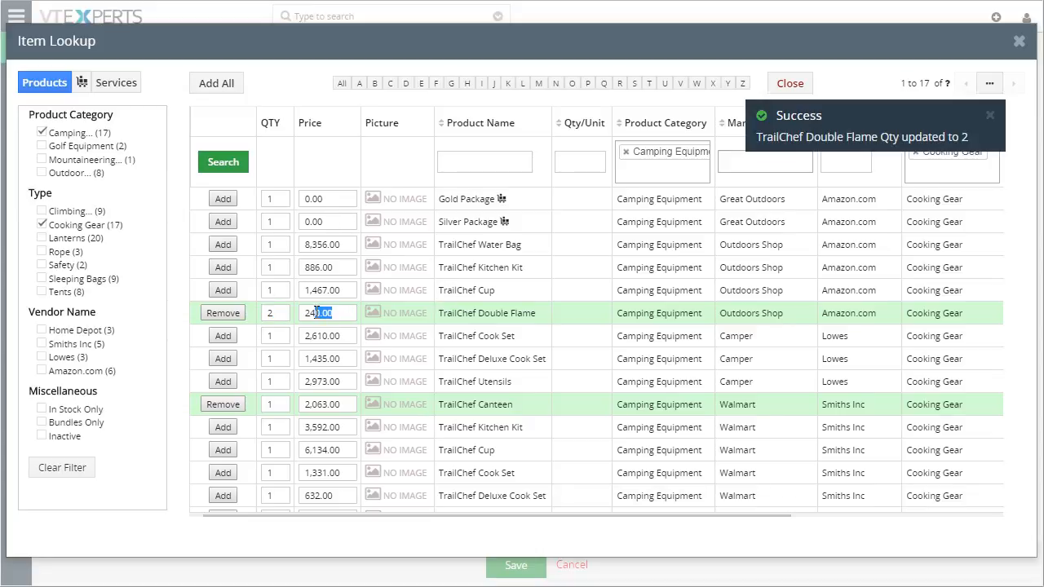
{"action": "type", "text": "5000"}
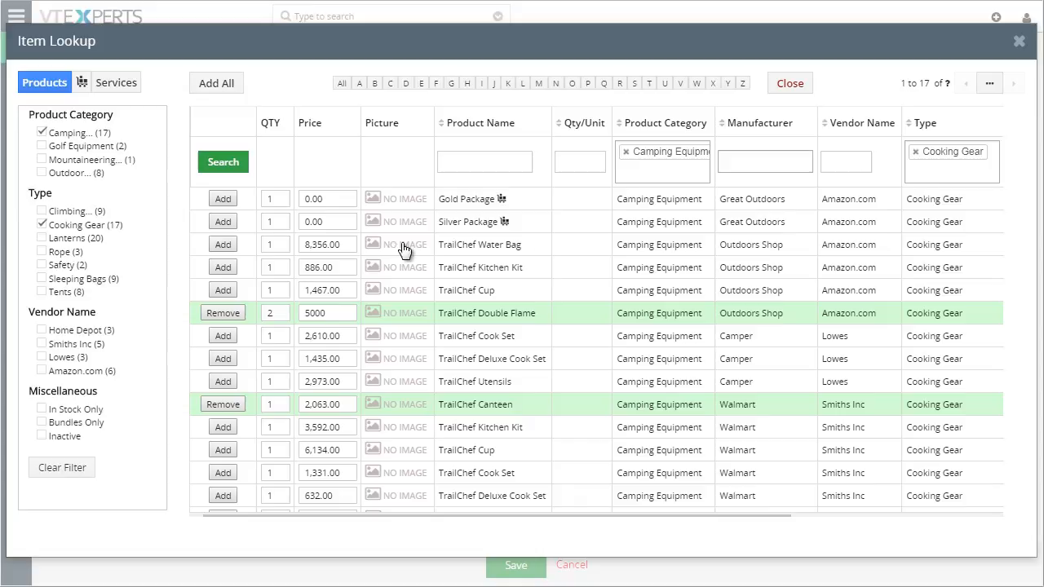
{"action": "scroll", "scroll_direction": "down", "scroll_amount": 3}
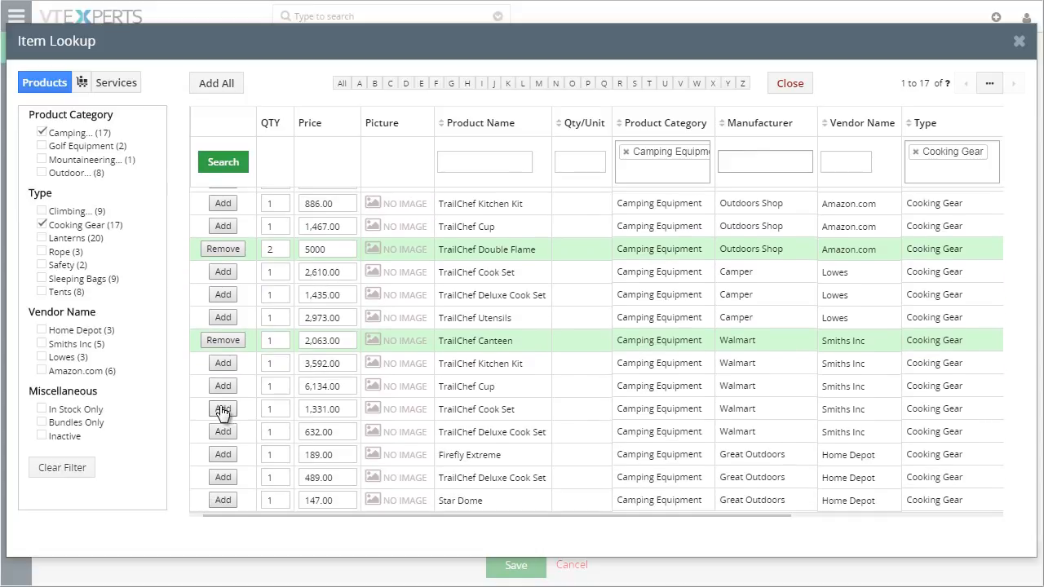
{"action": "mouse_move", "coordinate": [253, 413]}
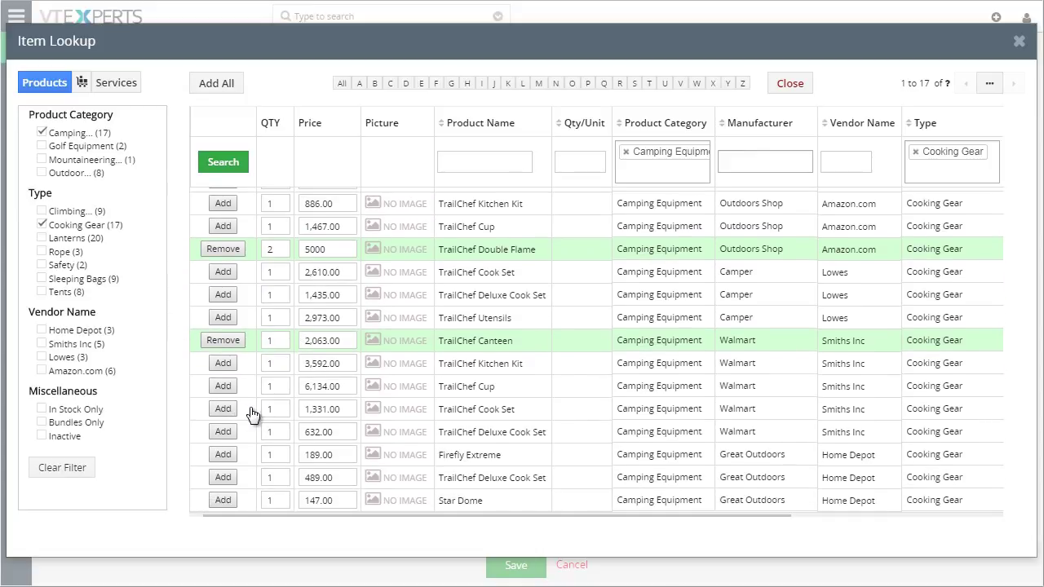
{"action": "left_click", "coordinate": [222, 409]}
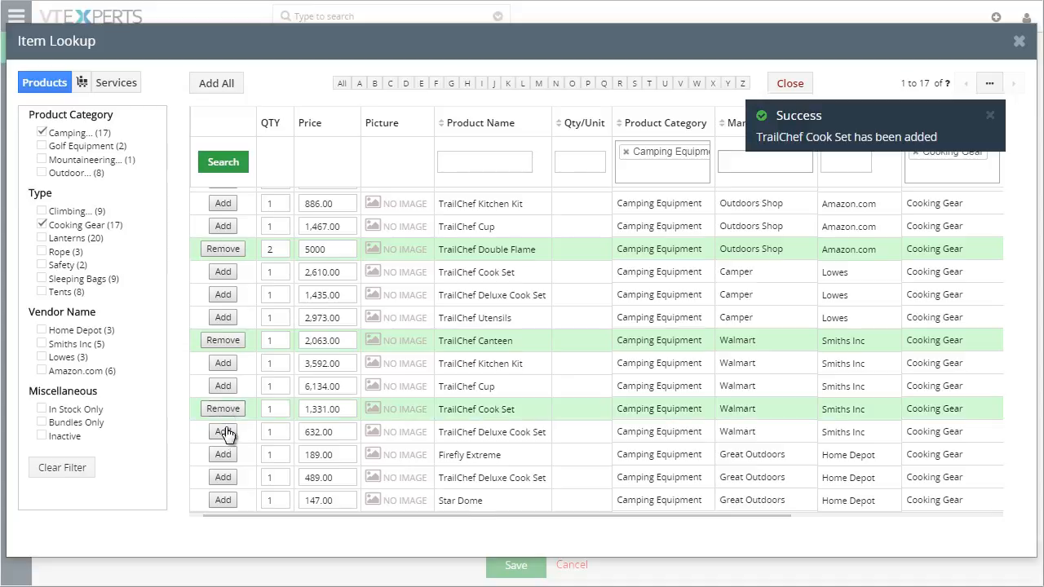
{"action": "left_click", "coordinate": [222, 454]}
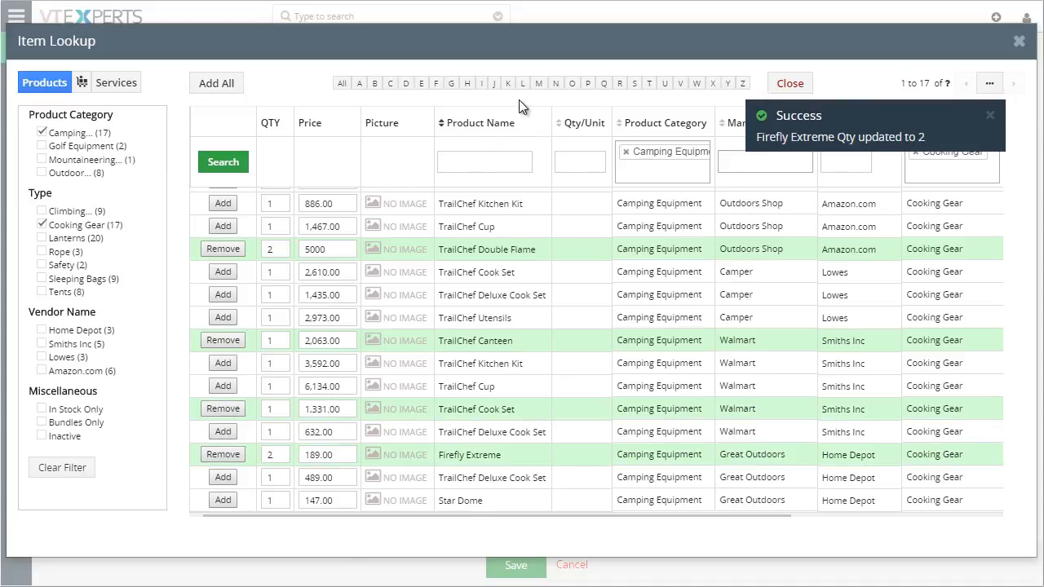
{"action": "mouse_move", "coordinate": [400, 217]}
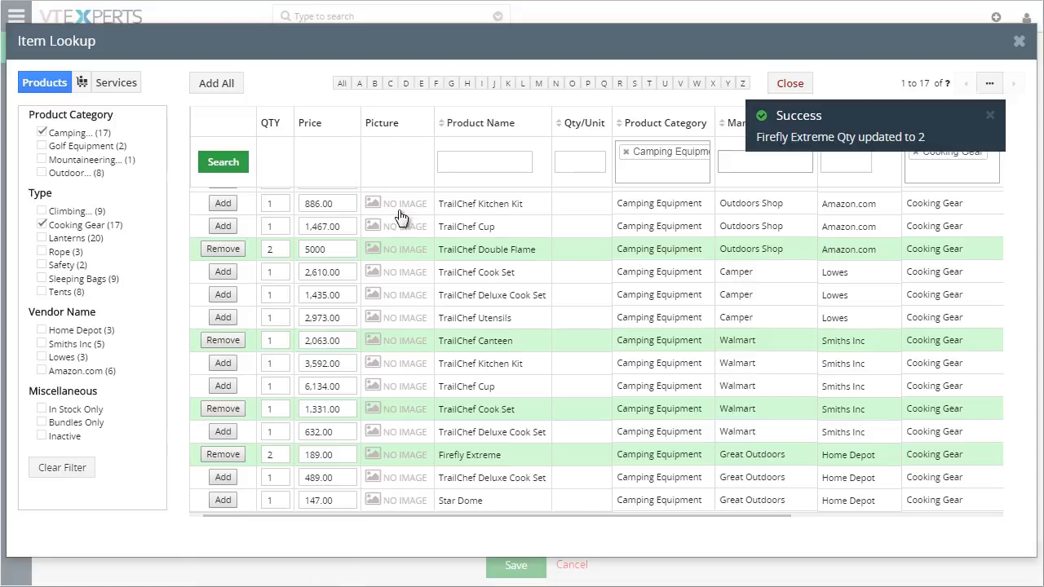
Close the lookup and select the Double Flame selling price among the four order lines.
{"action": "left_click", "coordinate": [788, 82]}
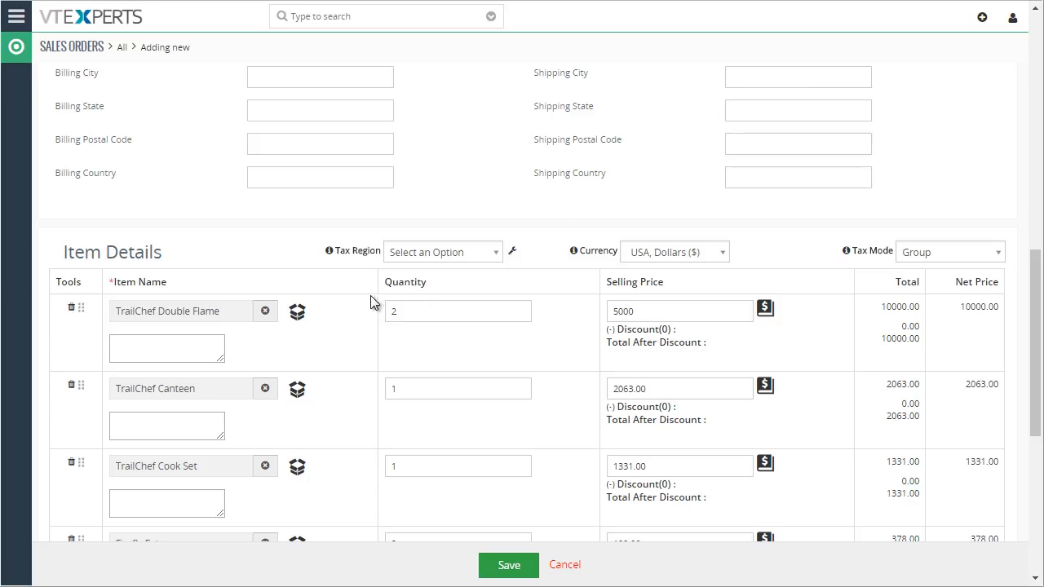
{"action": "scroll", "scroll_direction": "down", "scroll_amount": 3}
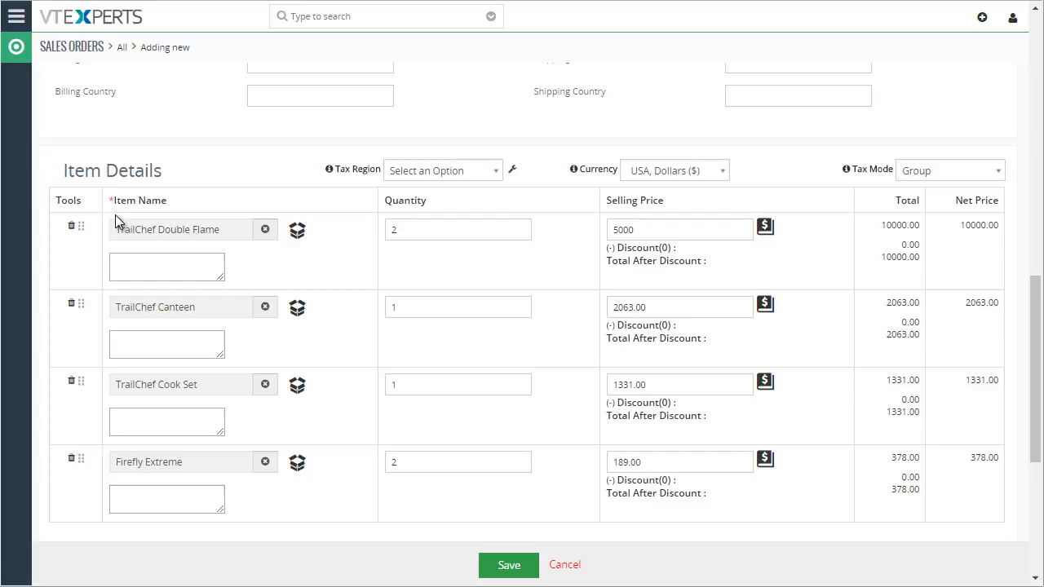
{"action": "scroll", "scroll_direction": "down", "scroll_amount": 3}
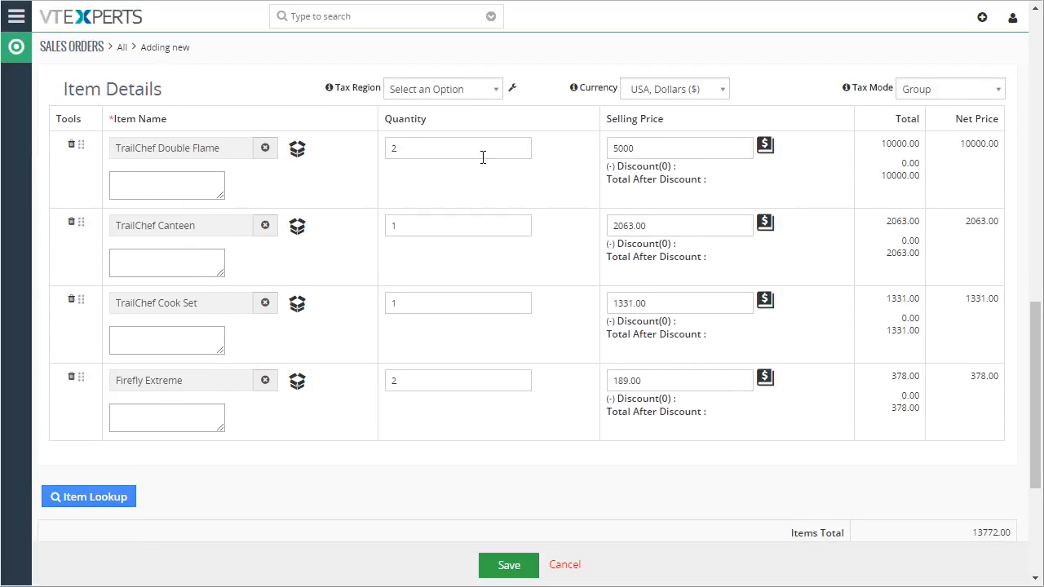
{"action": "mouse_move", "coordinate": [449, 153]}
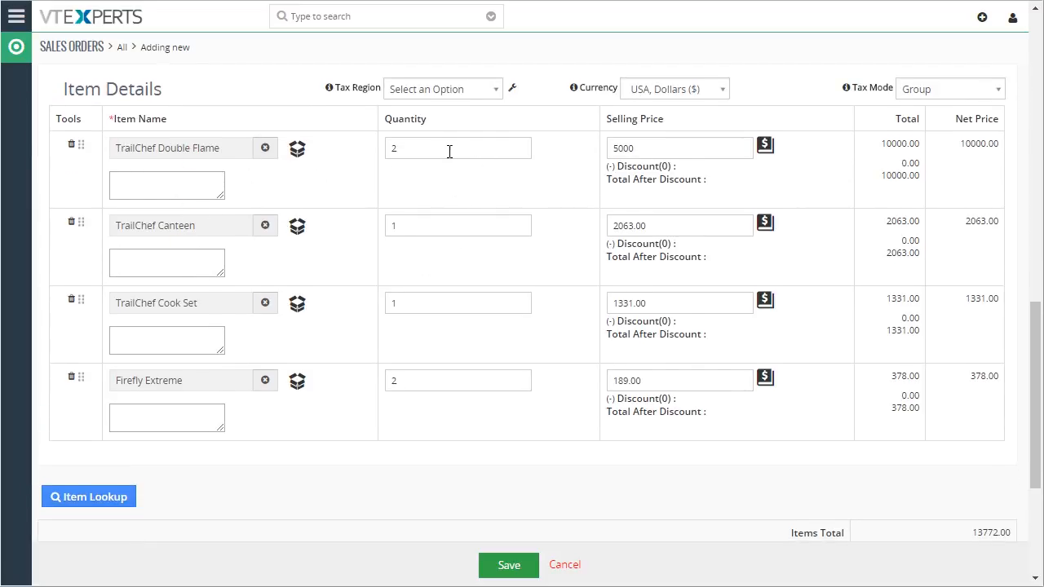
{"action": "triple_click", "coordinate": [680, 148]}
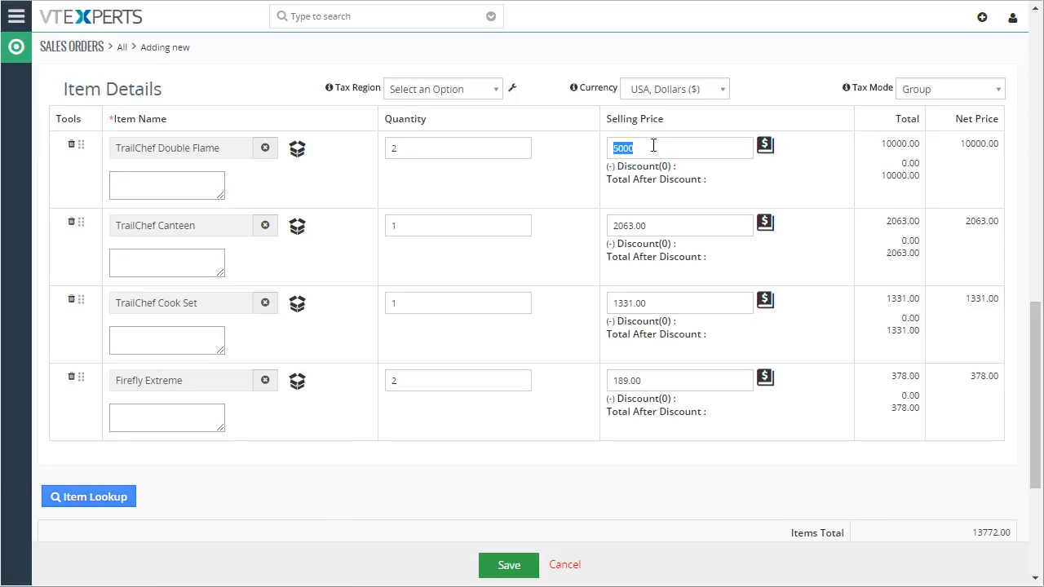
{"action": "mouse_move", "coordinate": [559, 174]}
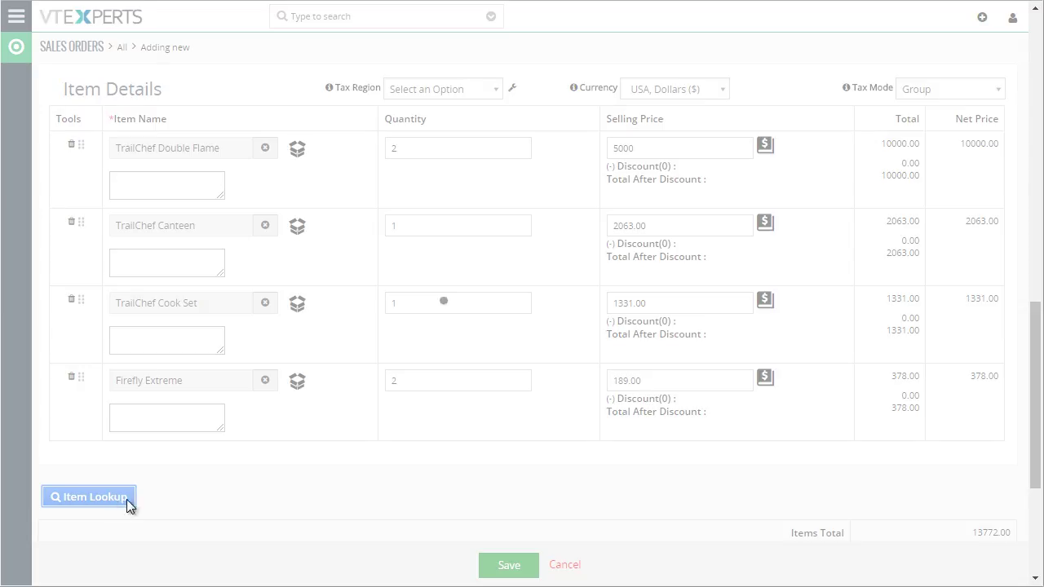
Reopen Item Lookup filtered to Camping products, with Double Flame still marked as picked.
{"action": "left_click", "coordinate": [88, 496]}
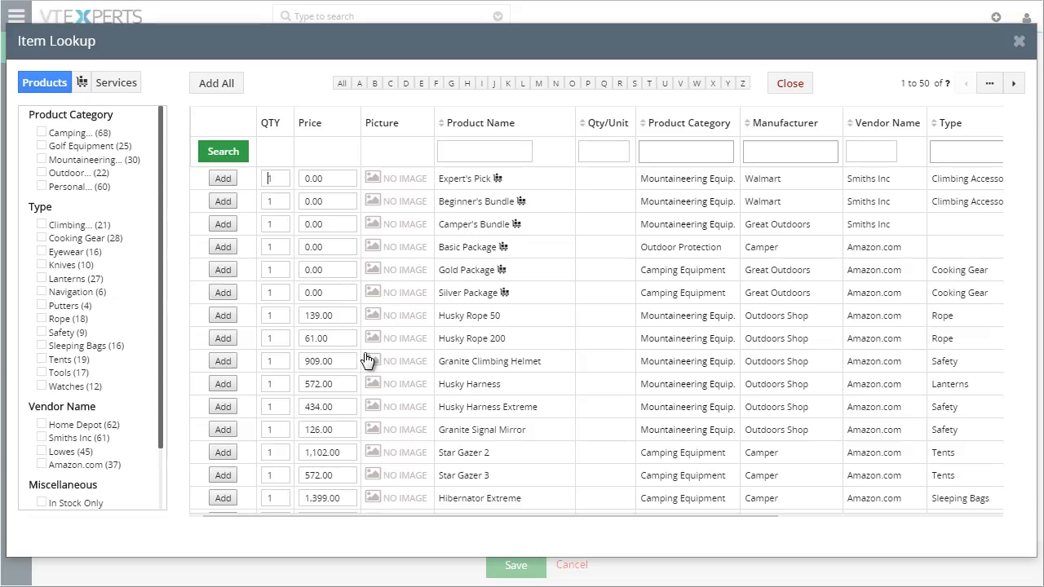
{"action": "left_click", "coordinate": [41, 132]}
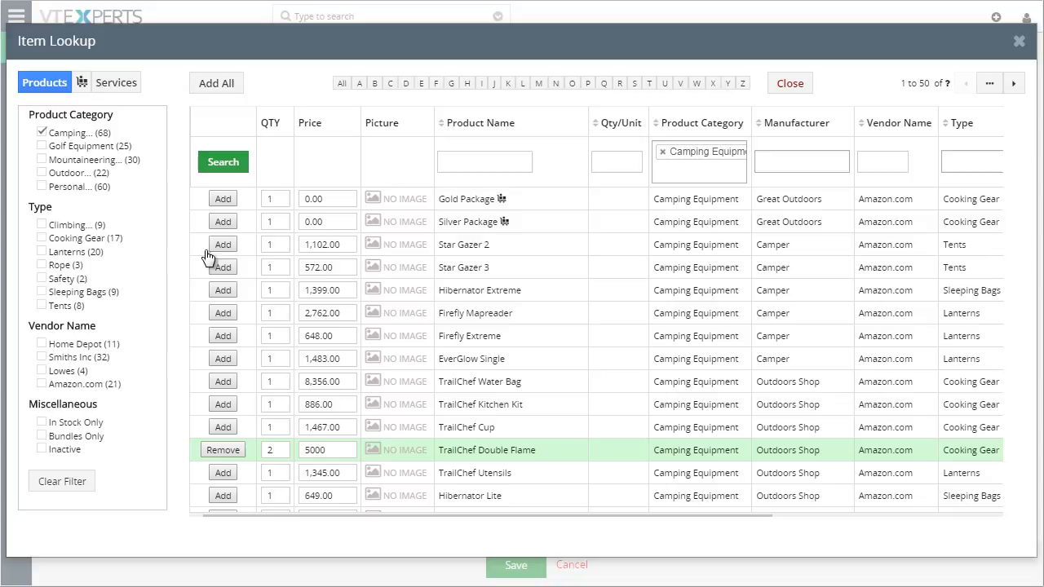
{"action": "scroll", "scroll_direction": "down", "scroll_amount": 3}
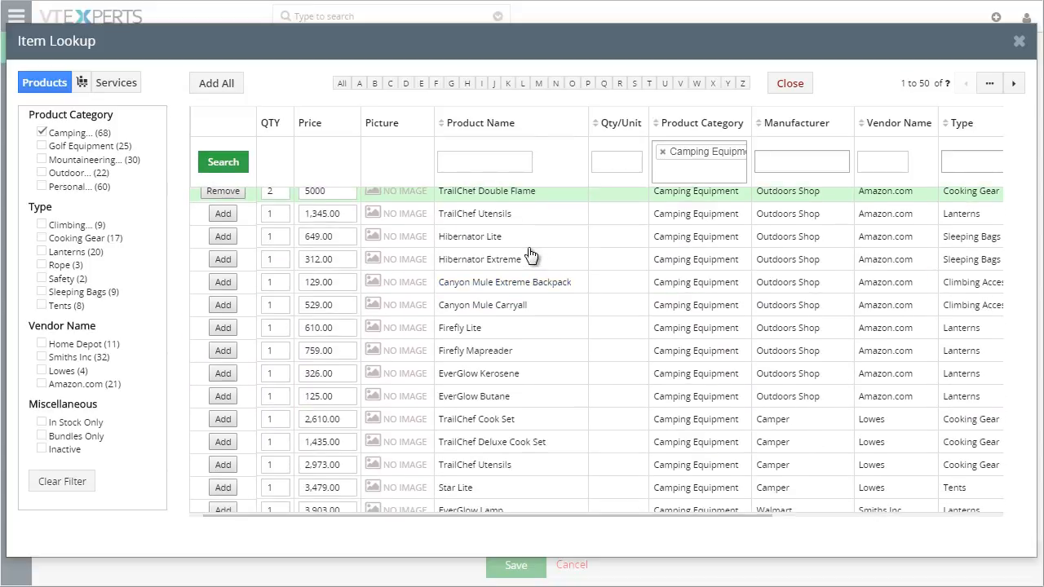
{"action": "scroll", "scroll_direction": "down", "scroll_amount": 3}
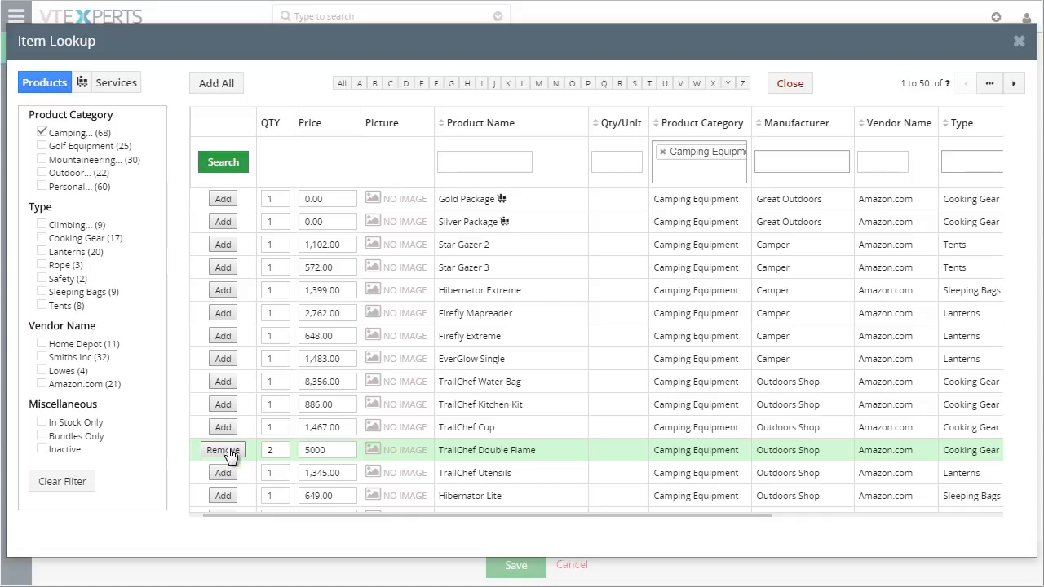
{"action": "mouse_move", "coordinate": [713, 438]}
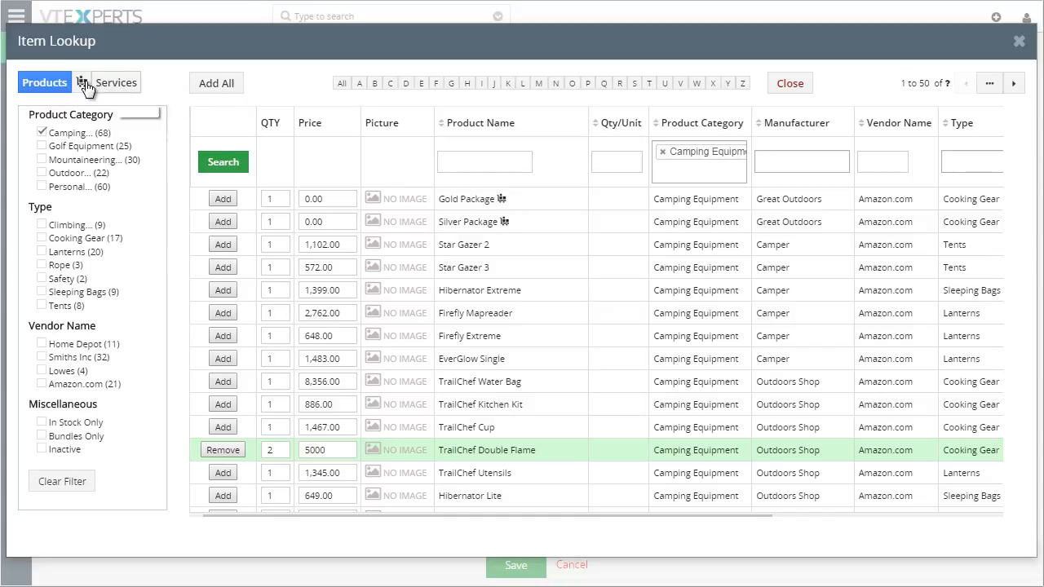
Browse bundles and show the products of Basic Package and Expert's Pick.
{"action": "left_click", "coordinate": [79, 82]}
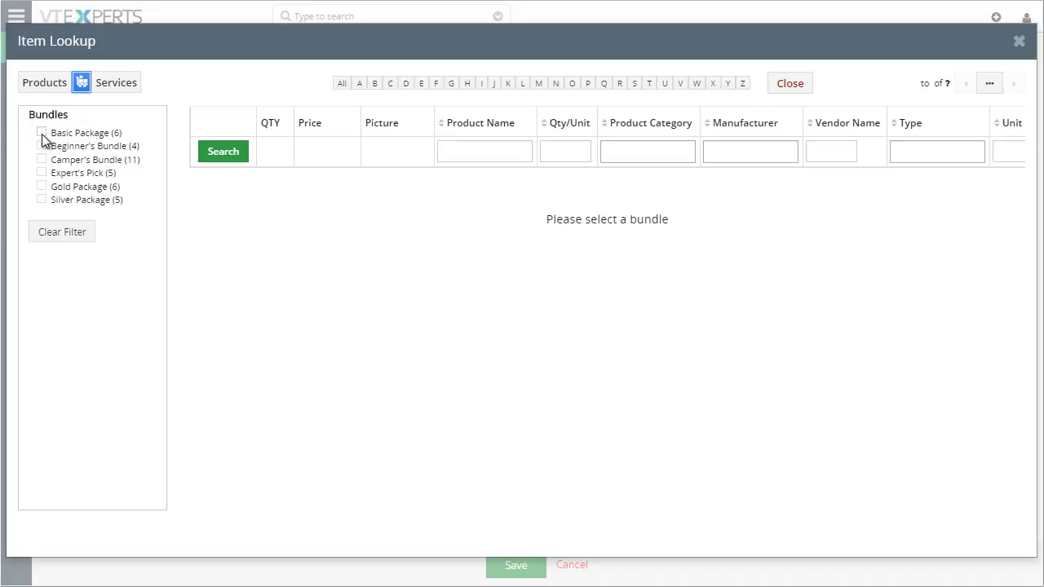
{"action": "left_click", "coordinate": [43, 132]}
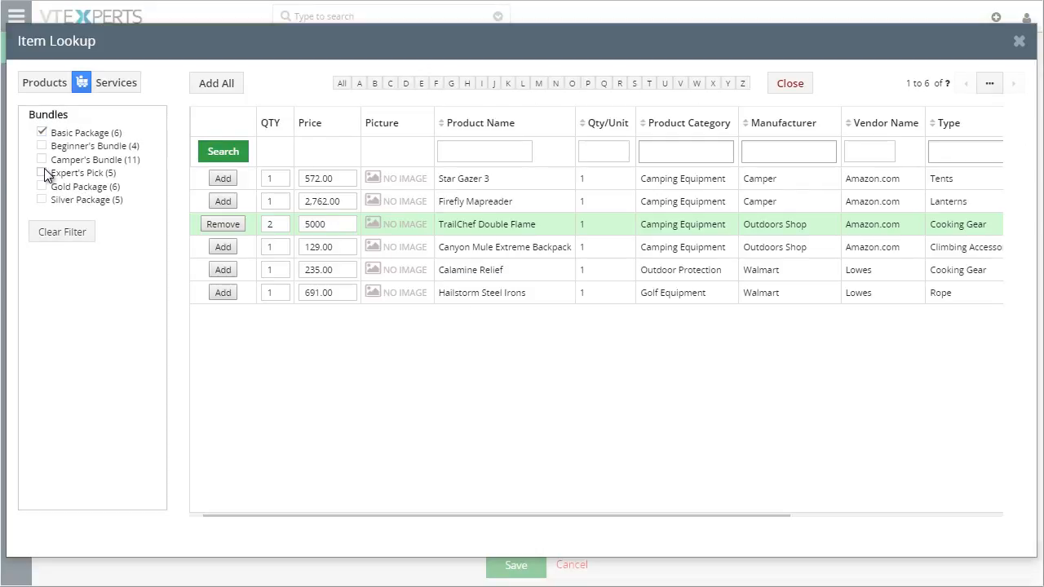
{"action": "left_click", "coordinate": [43, 172]}
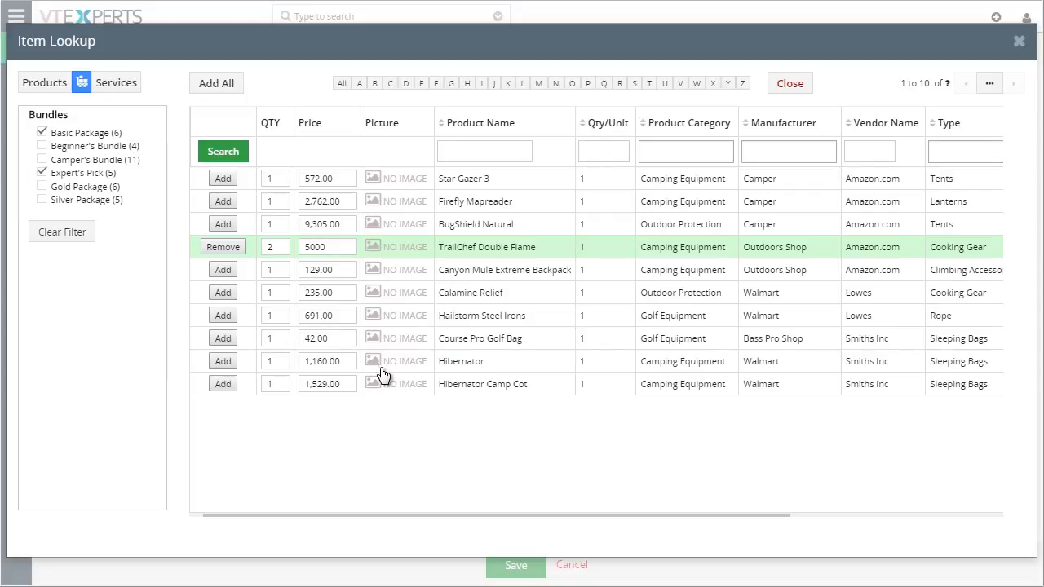
{"action": "mouse_move", "coordinate": [468, 275]}
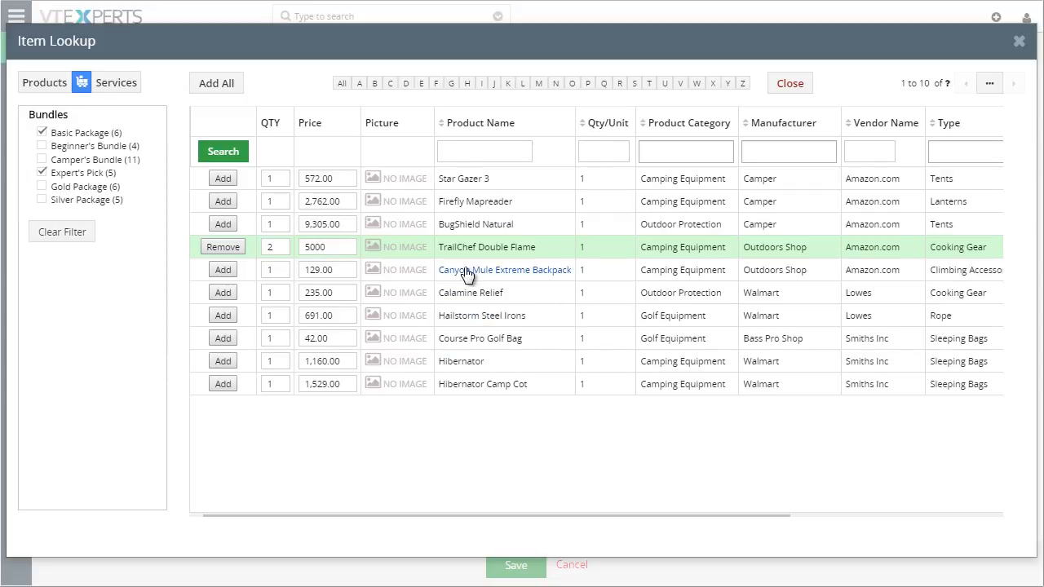
{"action": "left_click", "coordinate": [275, 178]}
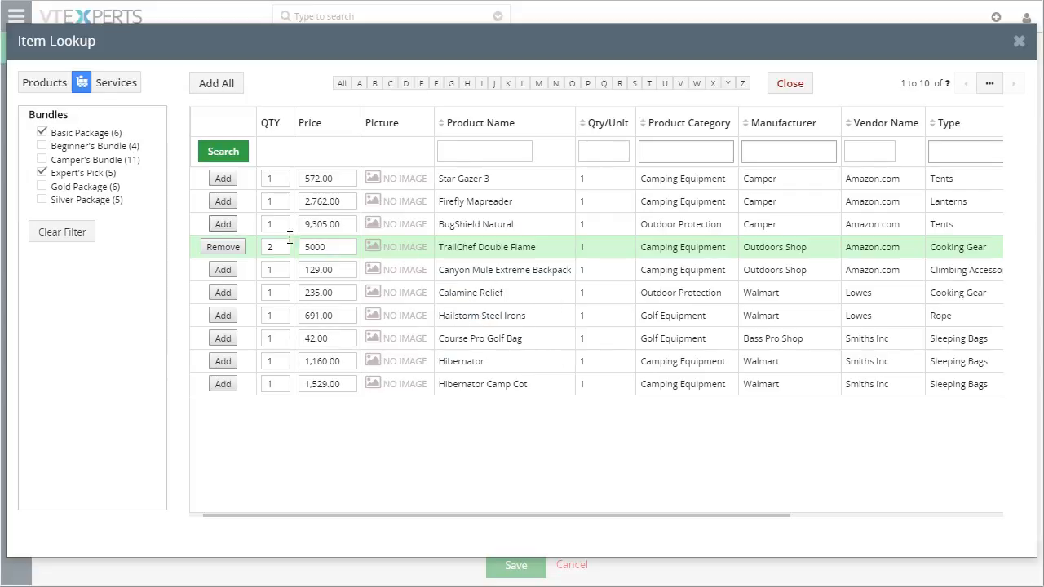
Pick the Migration services Upgrade to VTiger 6.5.0 and 6.3.0 from the Services list.
{"action": "left_click", "coordinate": [116, 82]}
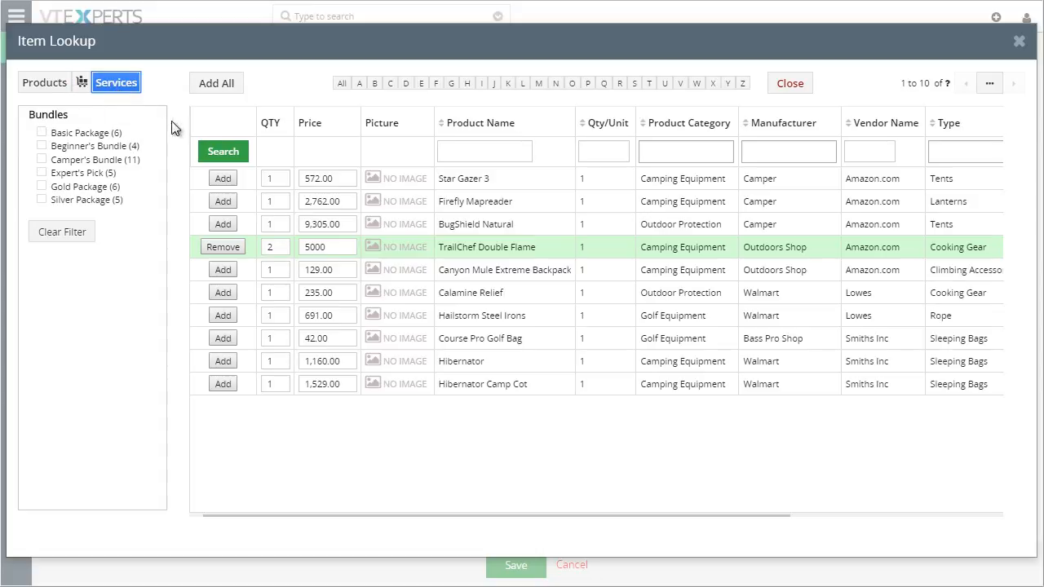
{"action": "left_click", "coordinate": [116, 83]}
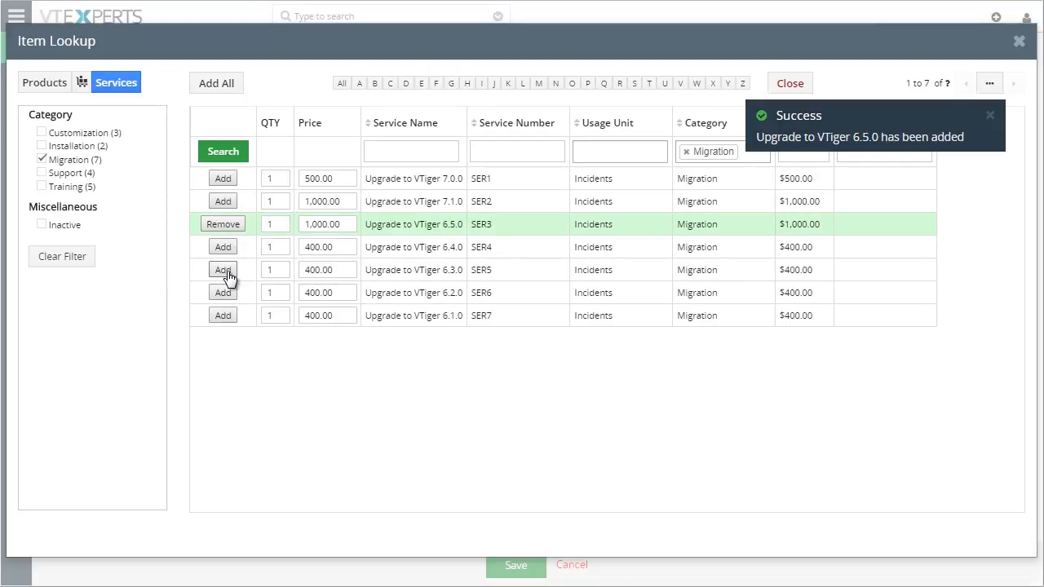
{"action": "left_click", "coordinate": [223, 269]}
{"action": "type", "text": "5000"}
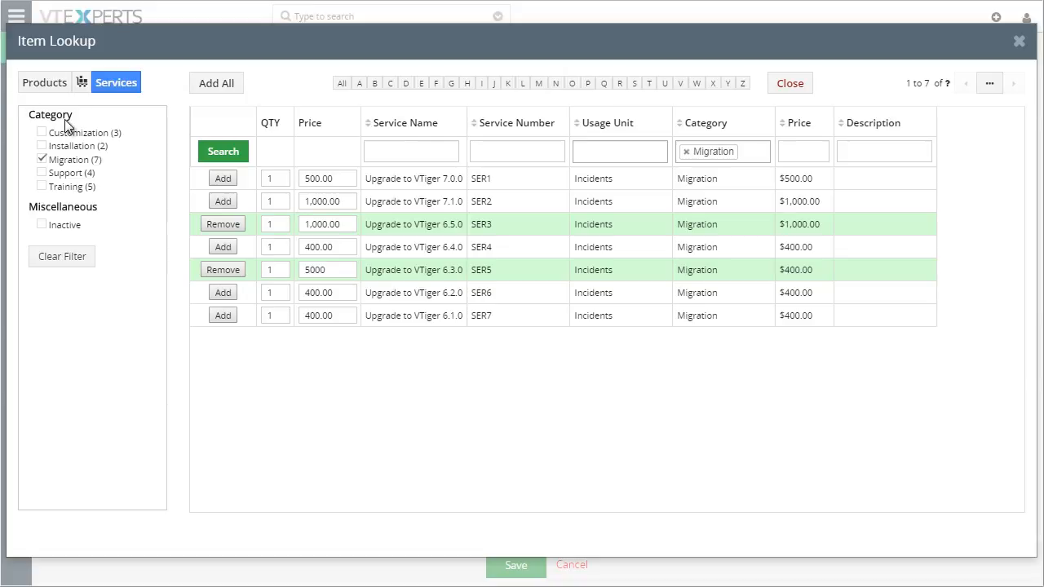
{"action": "left_click", "coordinate": [44, 82]}
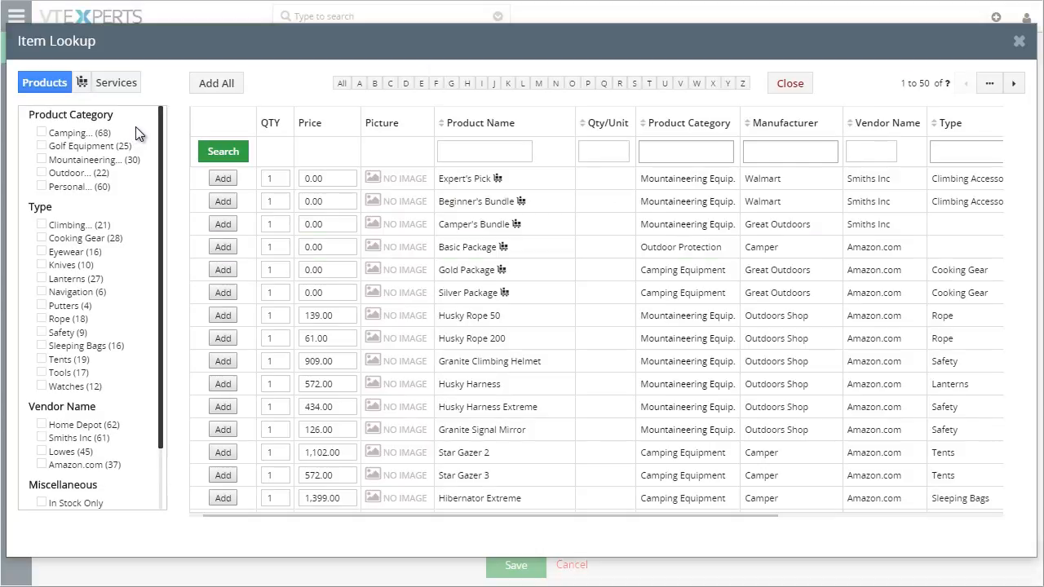
{"action": "mouse_move", "coordinate": [120, 128]}
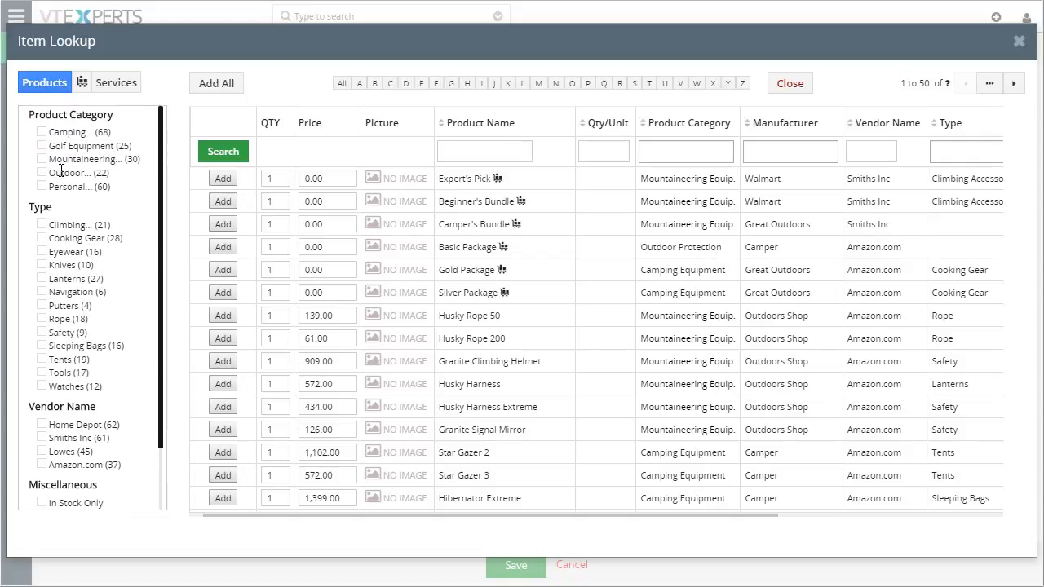
Filter to Mountaineering rope items, then close the lookup to see both Upgrade services on the order.
{"action": "left_click", "coordinate": [41, 159]}
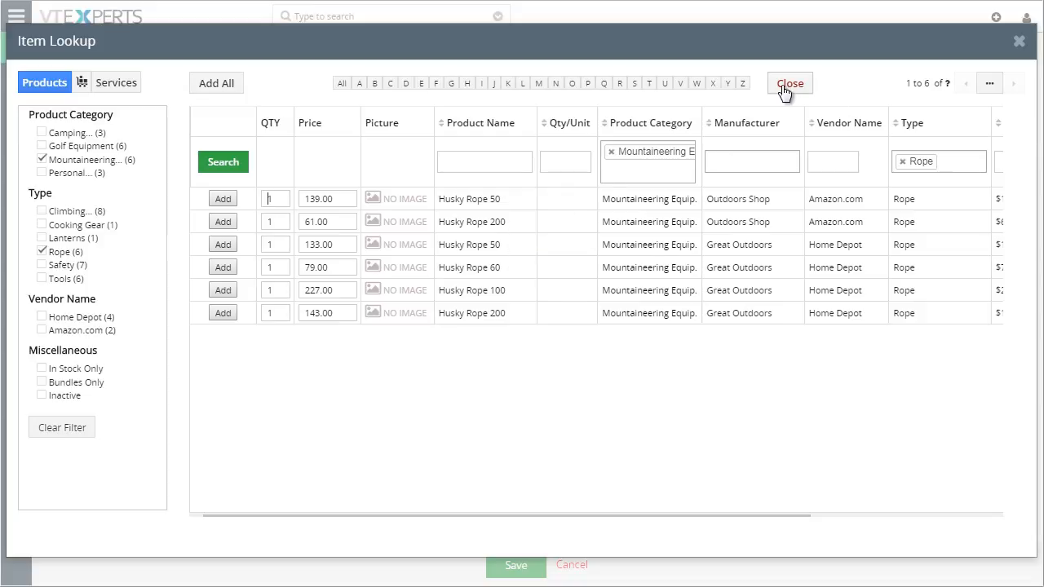
{"action": "left_click", "coordinate": [788, 84]}
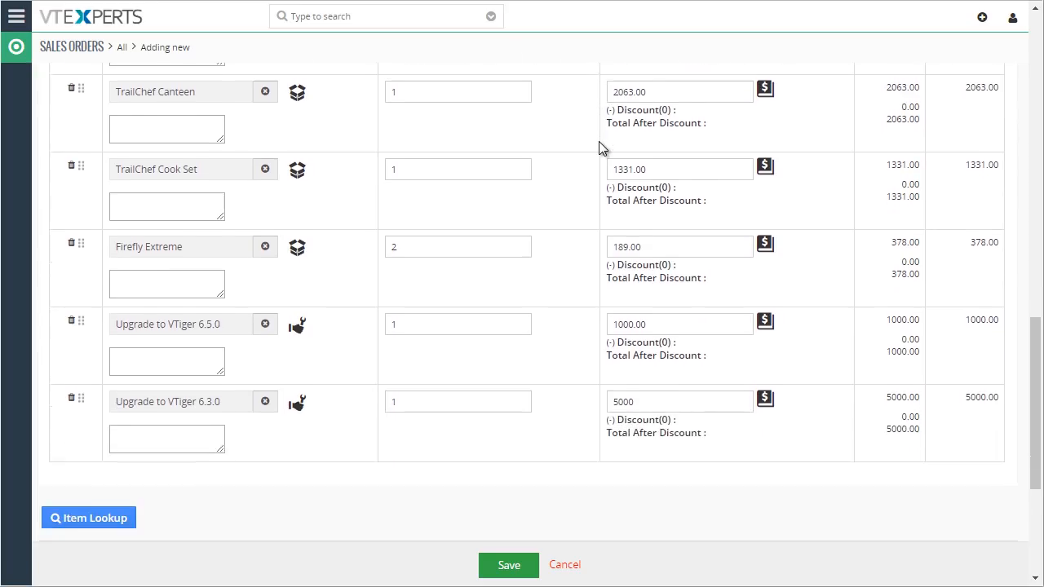
{"action": "scroll", "scroll_direction": "down", "scroll_amount": 3}
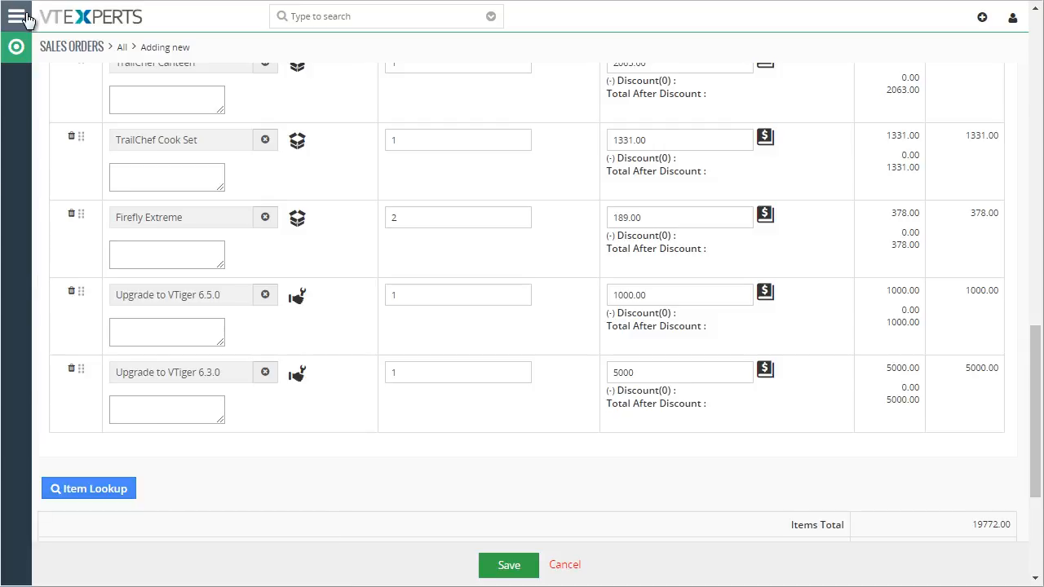
Open the main navigation menu to reach CRM Settings.
{"action": "left_click", "coordinate": [17, 16]}
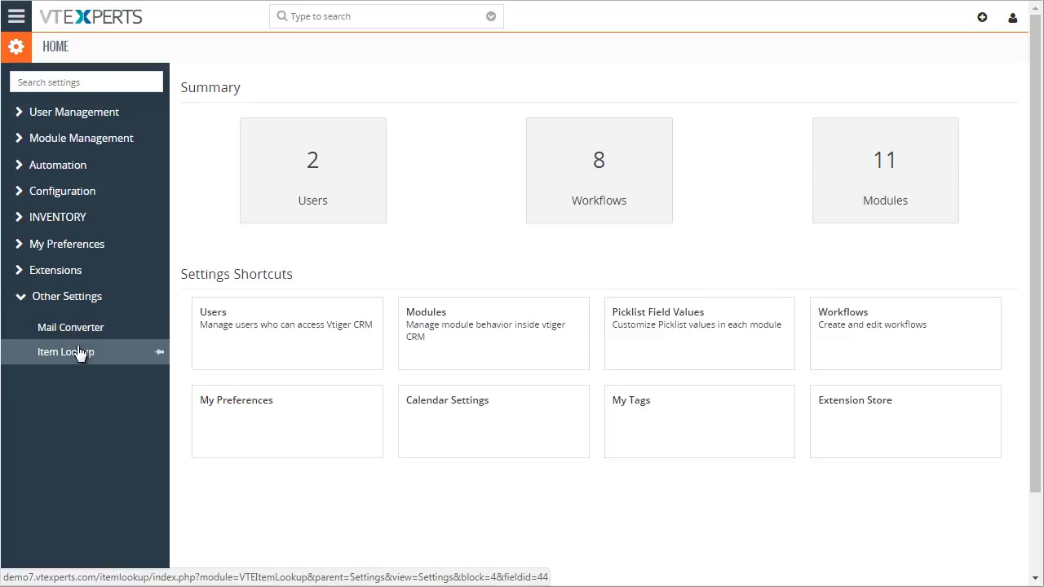
{"action": "mouse_move", "coordinate": [67, 363]}
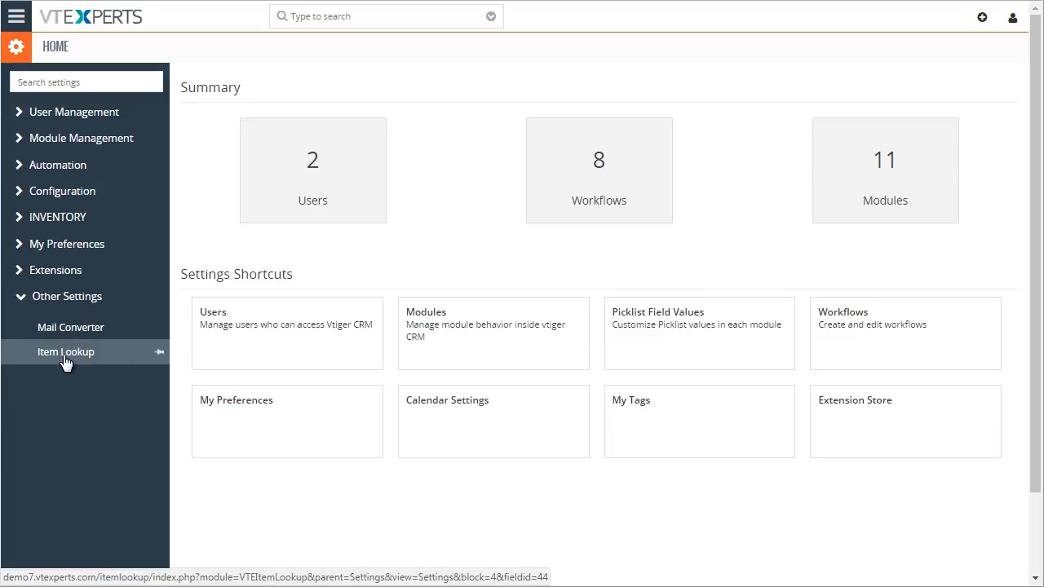
{"action": "mouse_move", "coordinate": [203, 142]}
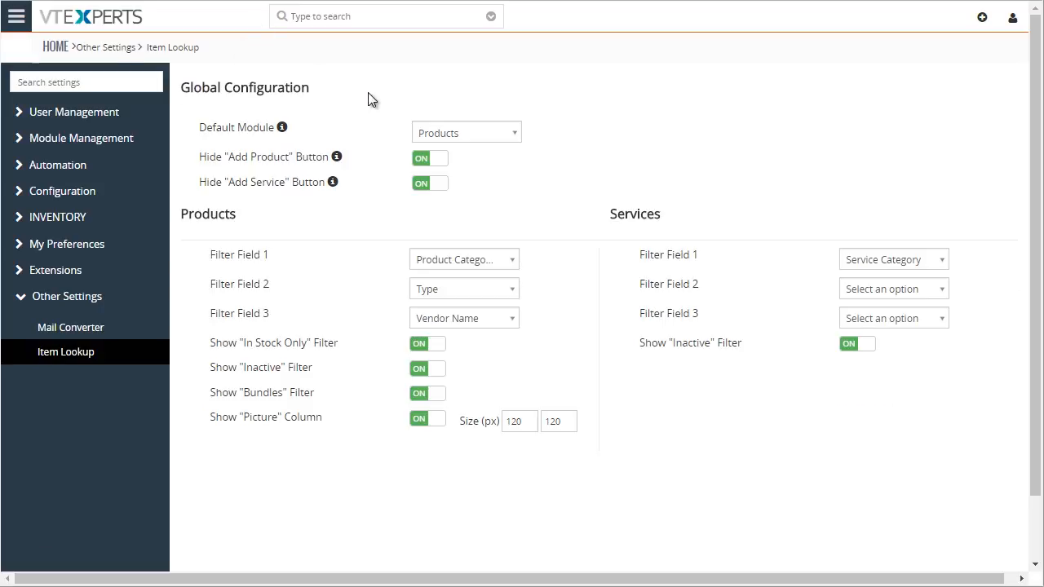
{"action": "mouse_move", "coordinate": [389, 90]}
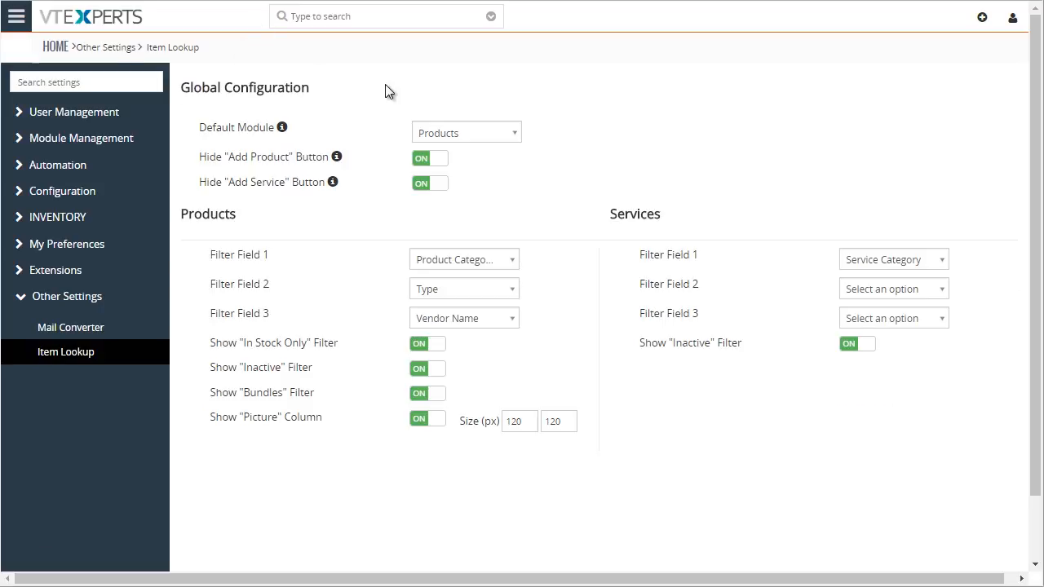
Choose Products in the Item Lookup Default Module dropdown.
{"action": "left_click", "coordinate": [465, 131]}
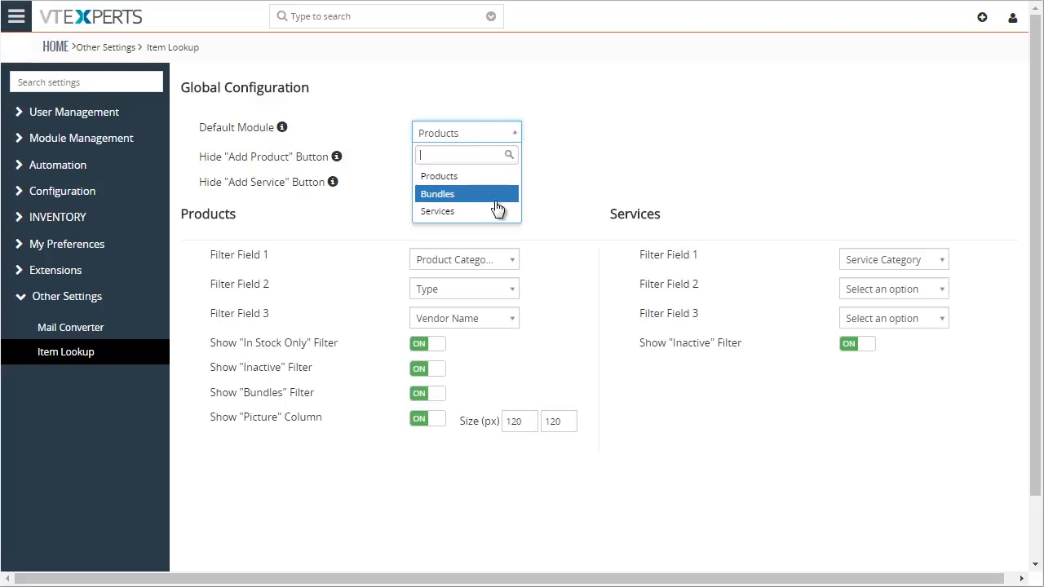
{"action": "mouse_move", "coordinate": [485, 179]}
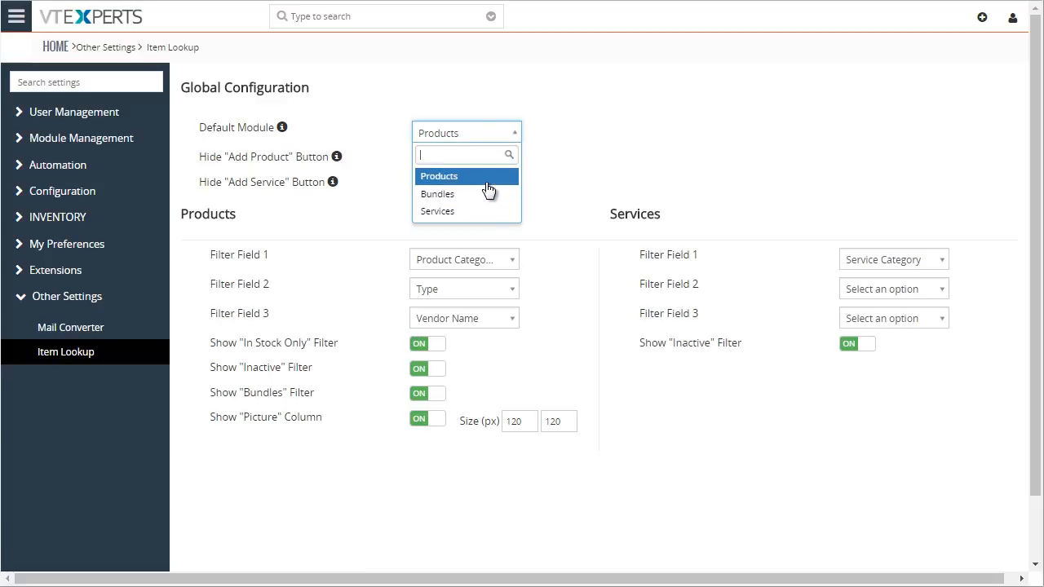
{"action": "left_click", "coordinate": [439, 175]}
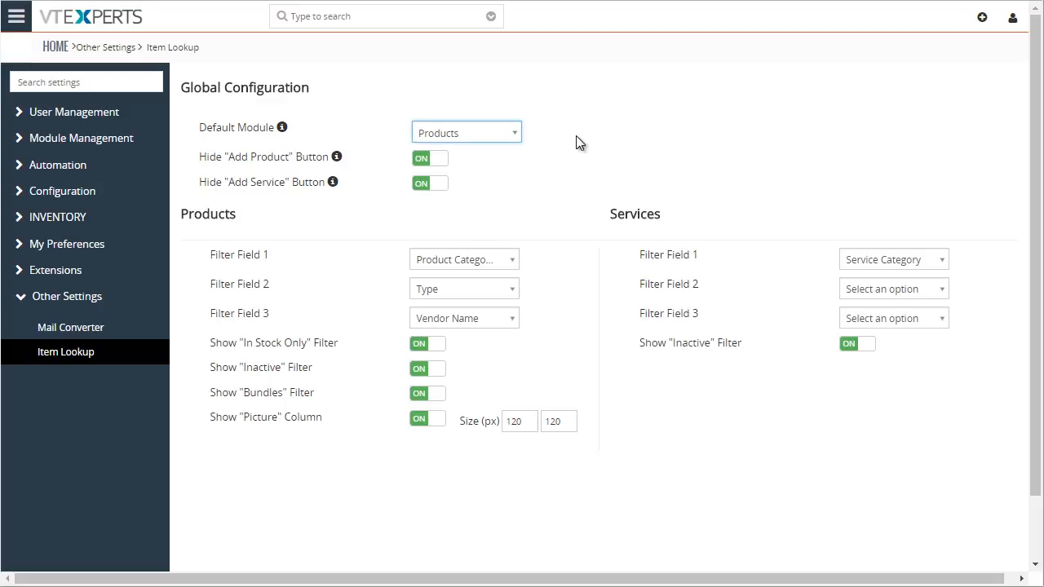
{"action": "mouse_move", "coordinate": [343, 181]}
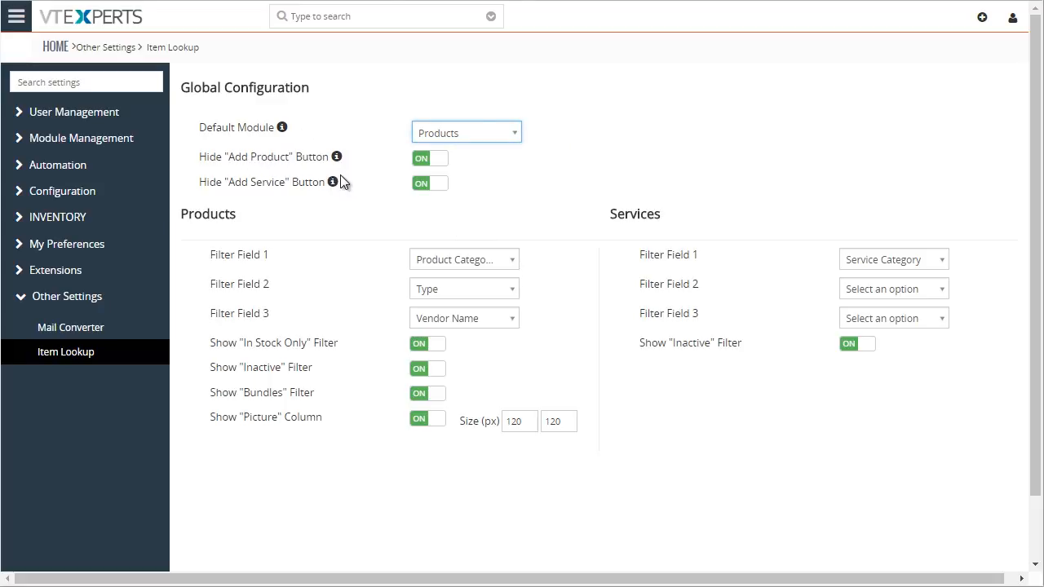
{"action": "mouse_move", "coordinate": [363, 185]}
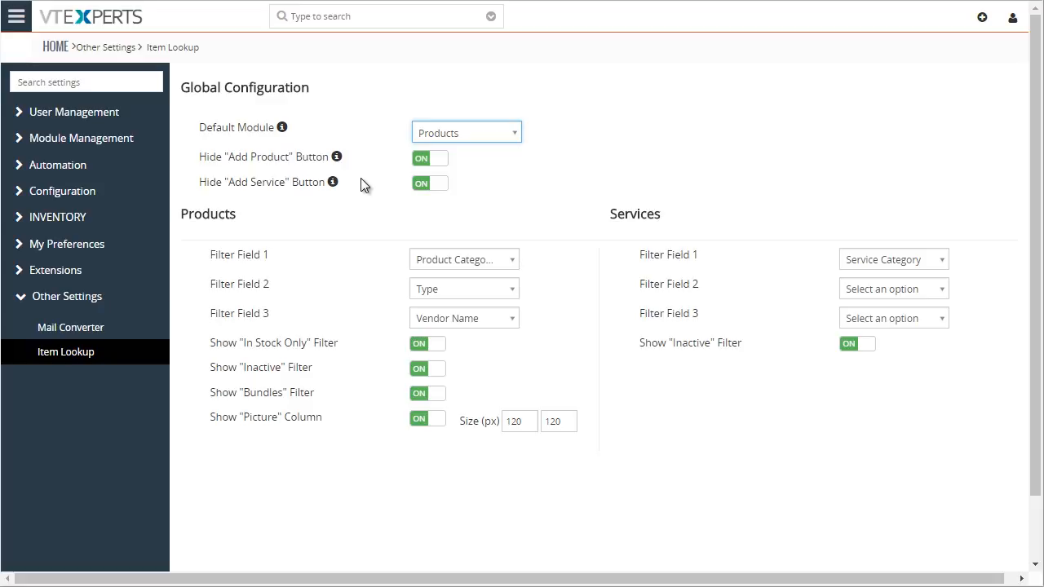
{"action": "mouse_move", "coordinate": [195, 219]}
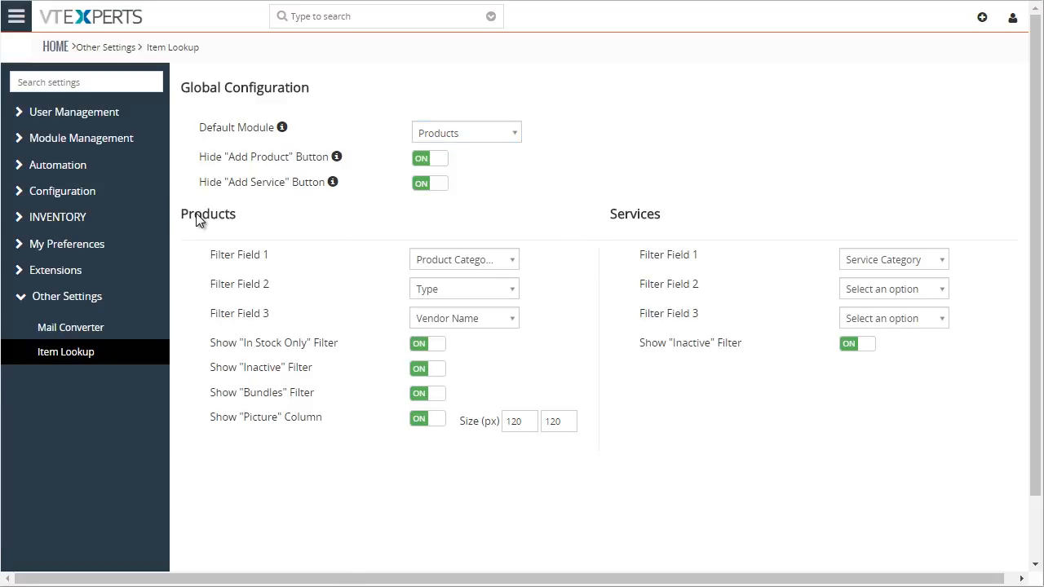
{"action": "double_click", "coordinate": [634, 214]}
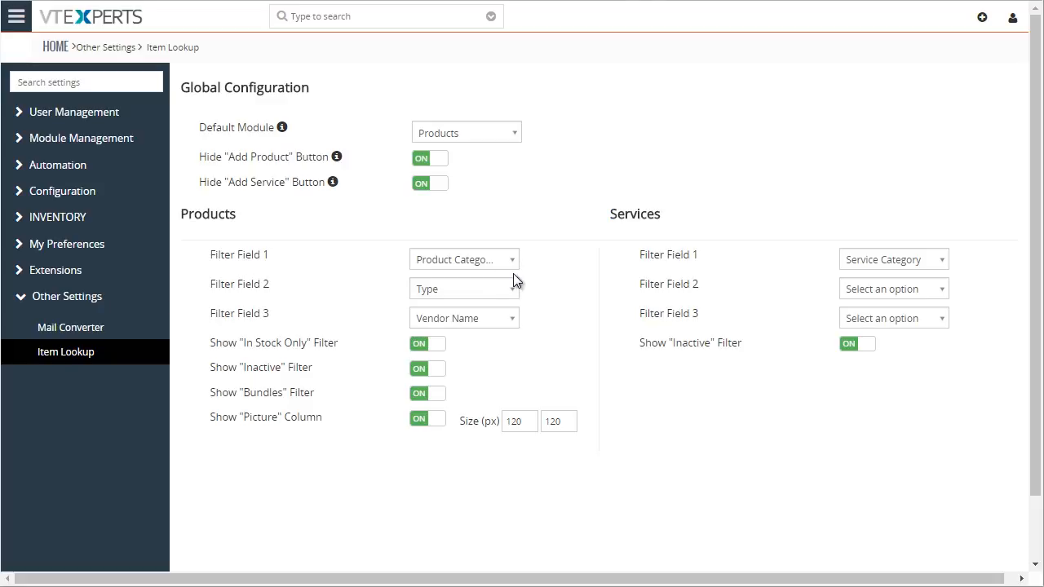
{"action": "left_click", "coordinate": [463, 259]}
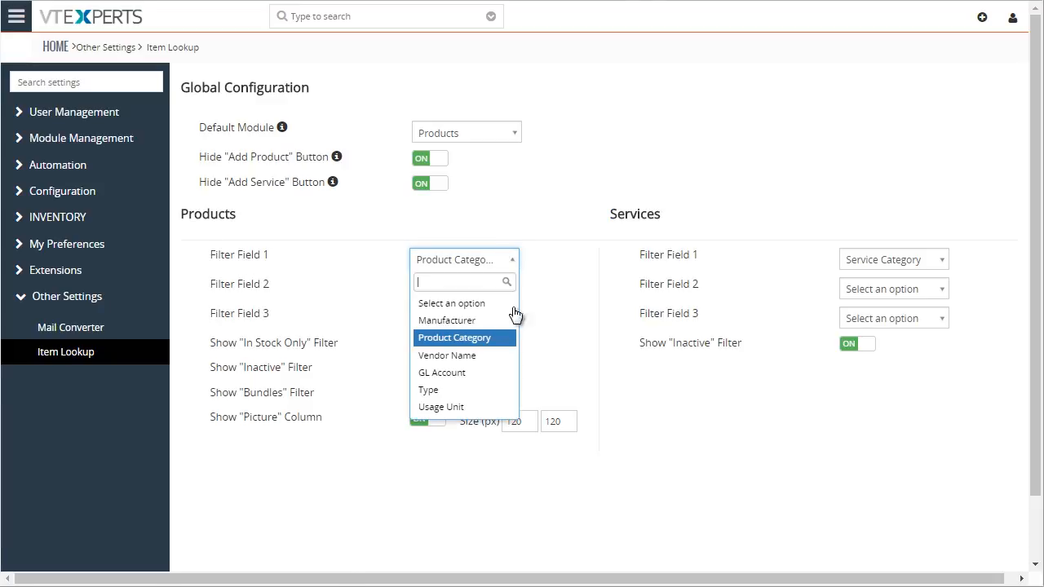
{"action": "mouse_move", "coordinate": [467, 372]}
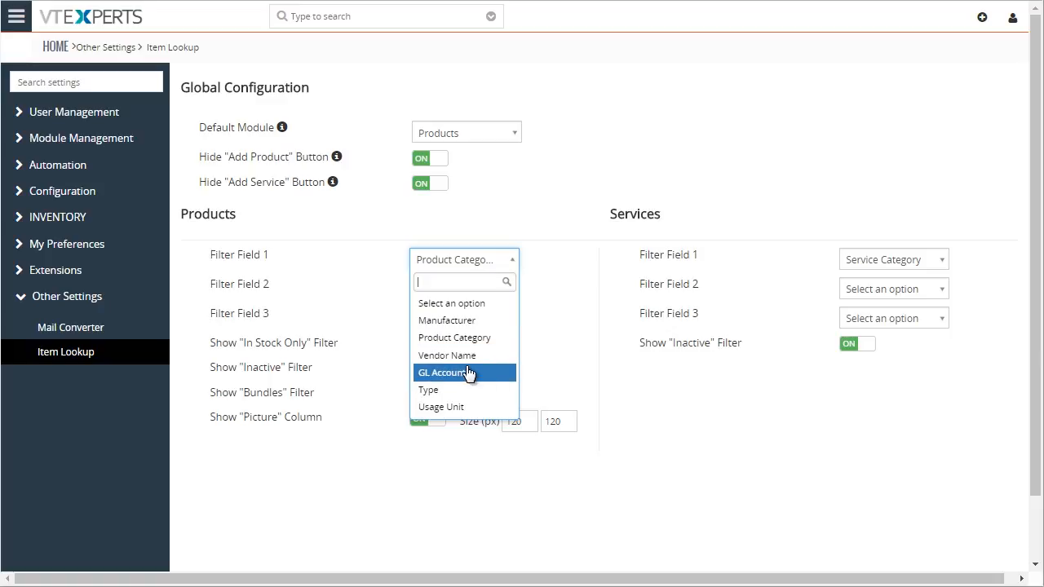
{"action": "left_click", "coordinate": [428, 389]}
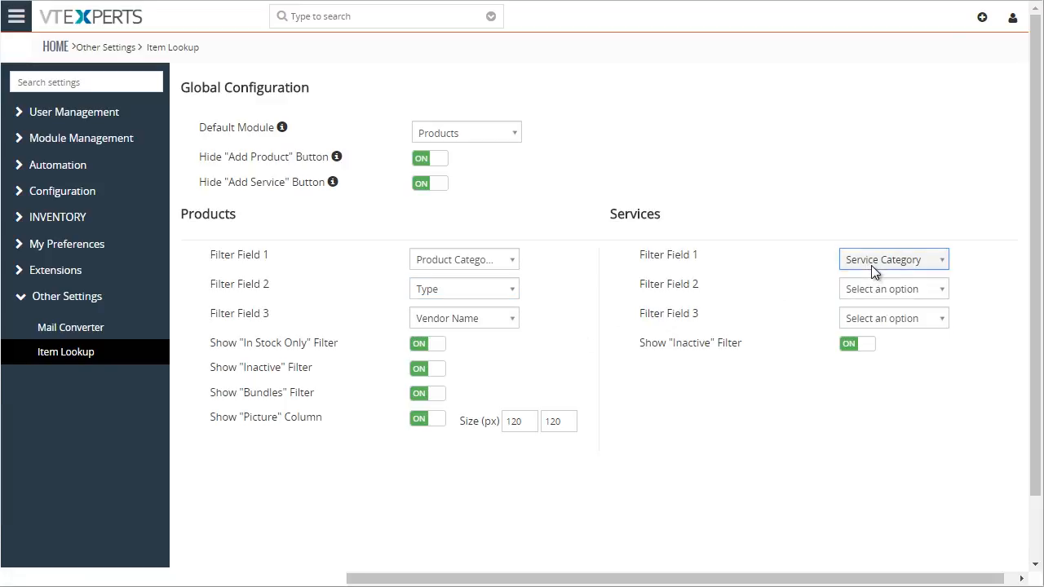
{"action": "mouse_move", "coordinate": [225, 349]}
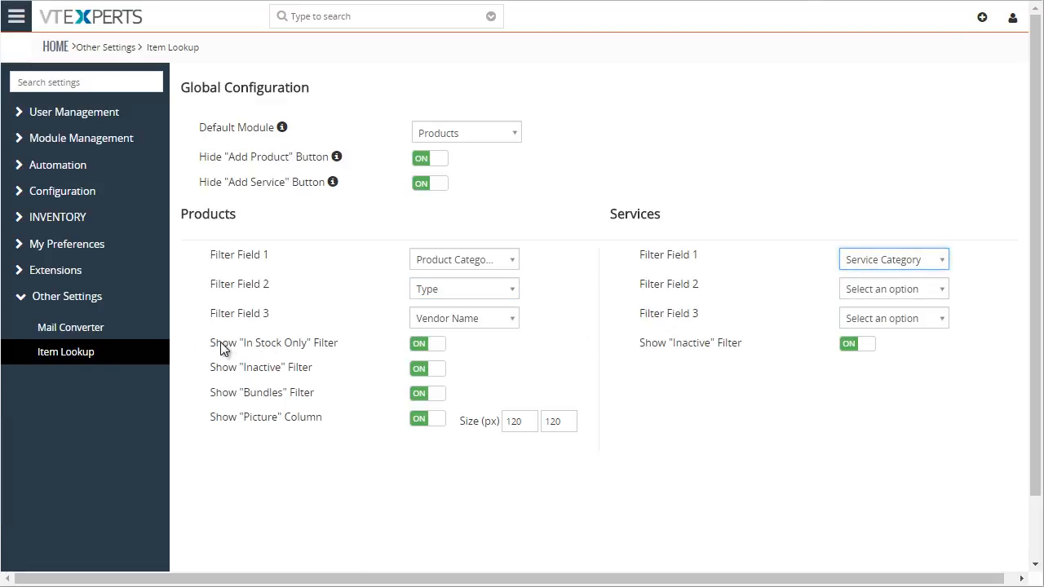
{"action": "double_click", "coordinate": [253, 342]}
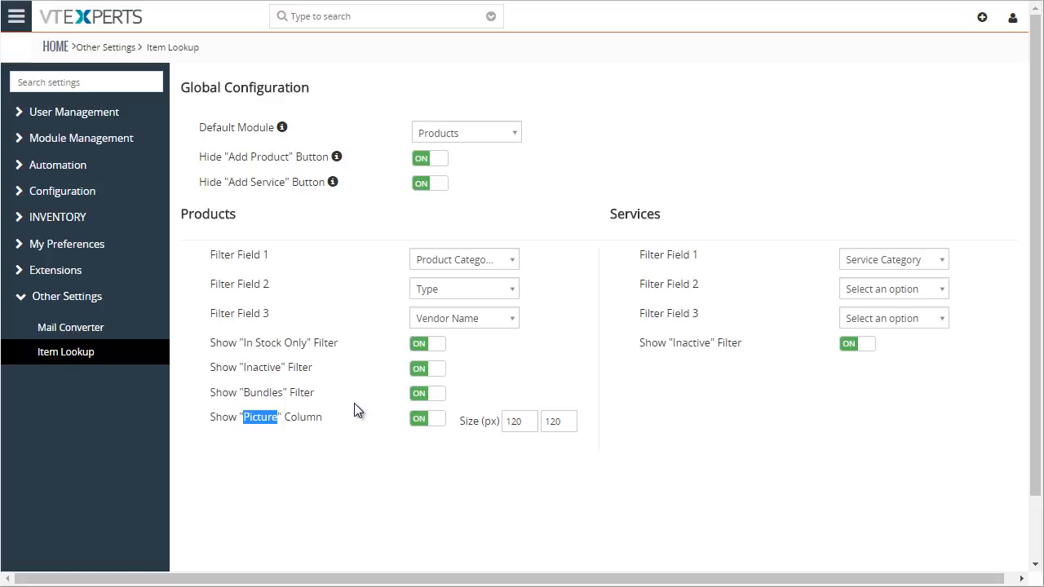
{"action": "mouse_move", "coordinate": [394, 396]}
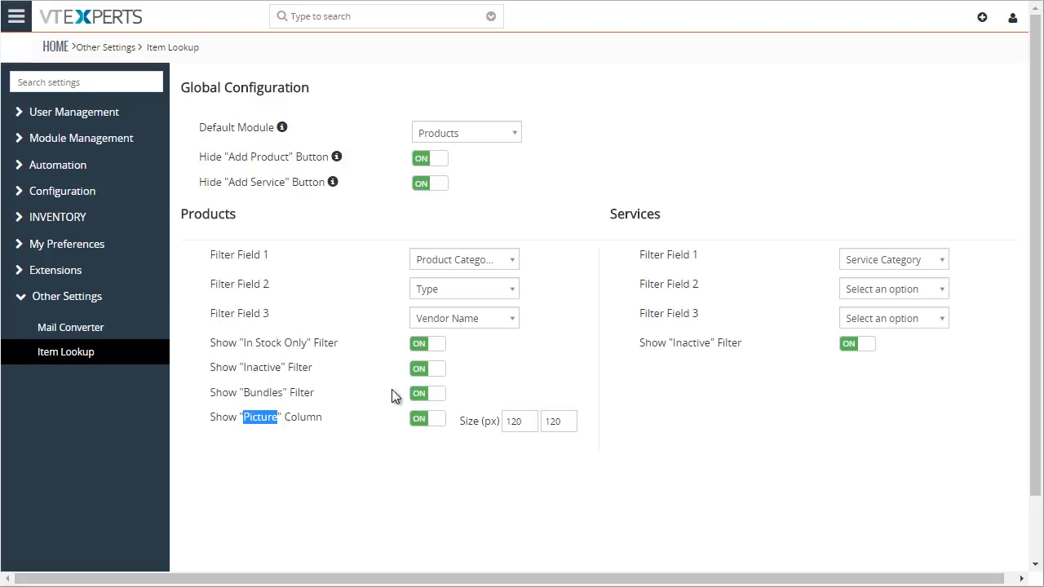